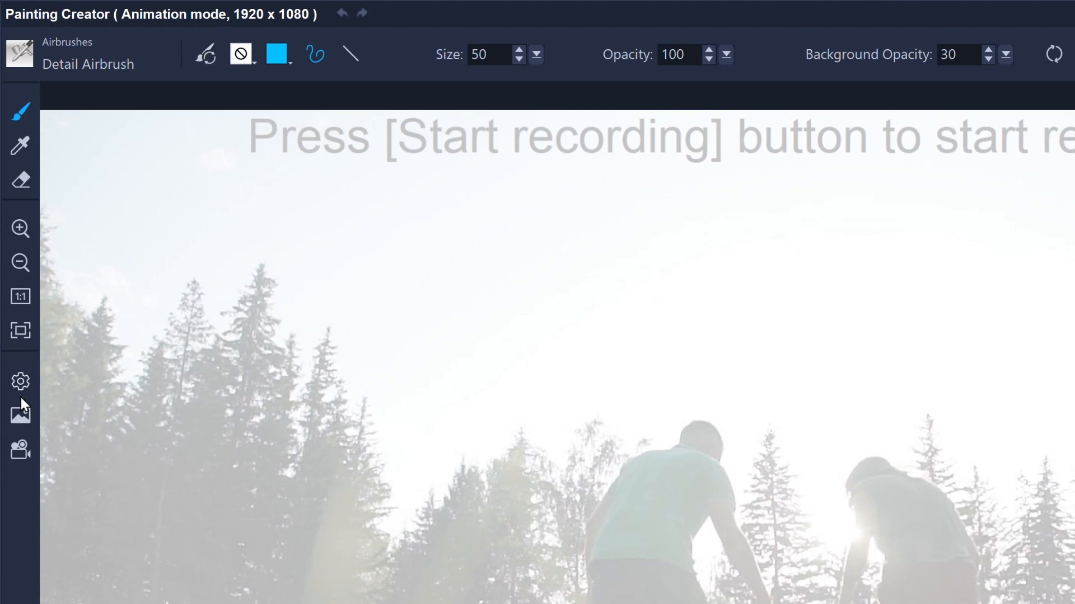
# Switch Painting Creator from animation to Still mode via the left toolbar mode icon.
pyautogui.click(20, 450)
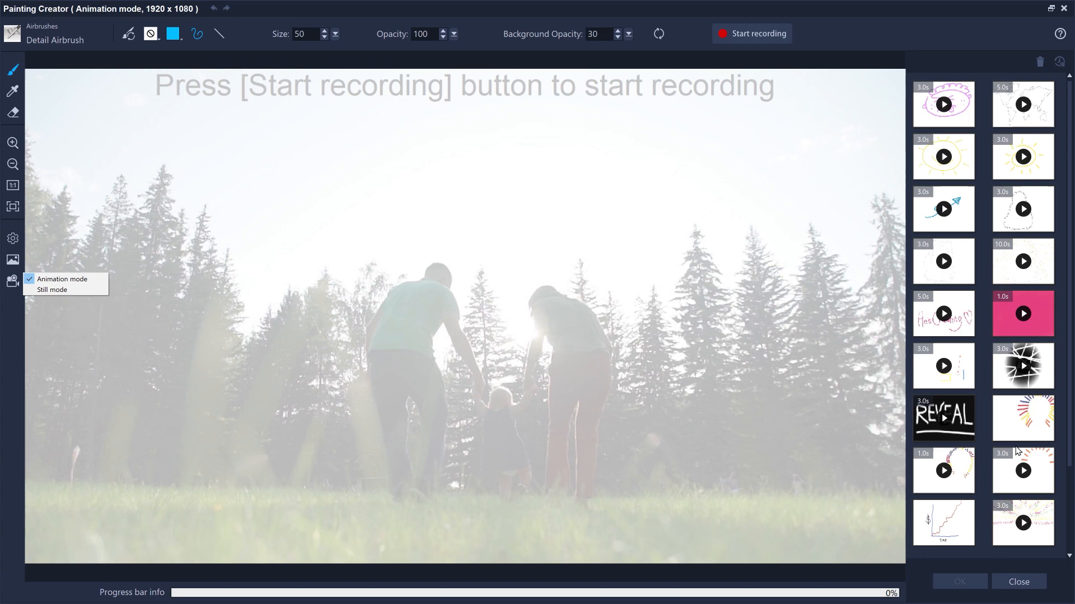
pyautogui.moveTo(116, 277)
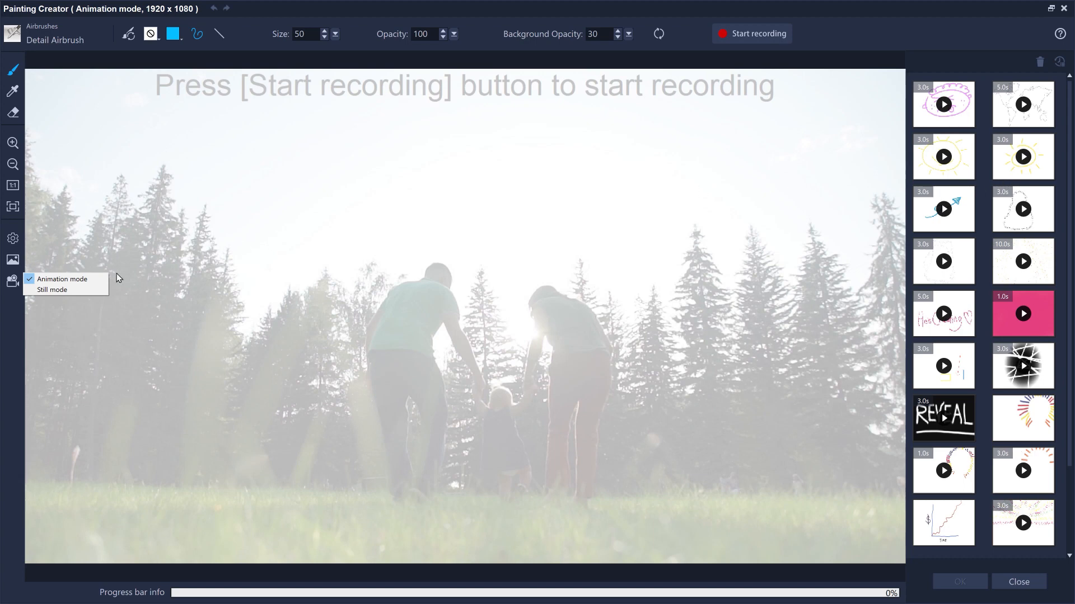
pyautogui.click(52, 288)
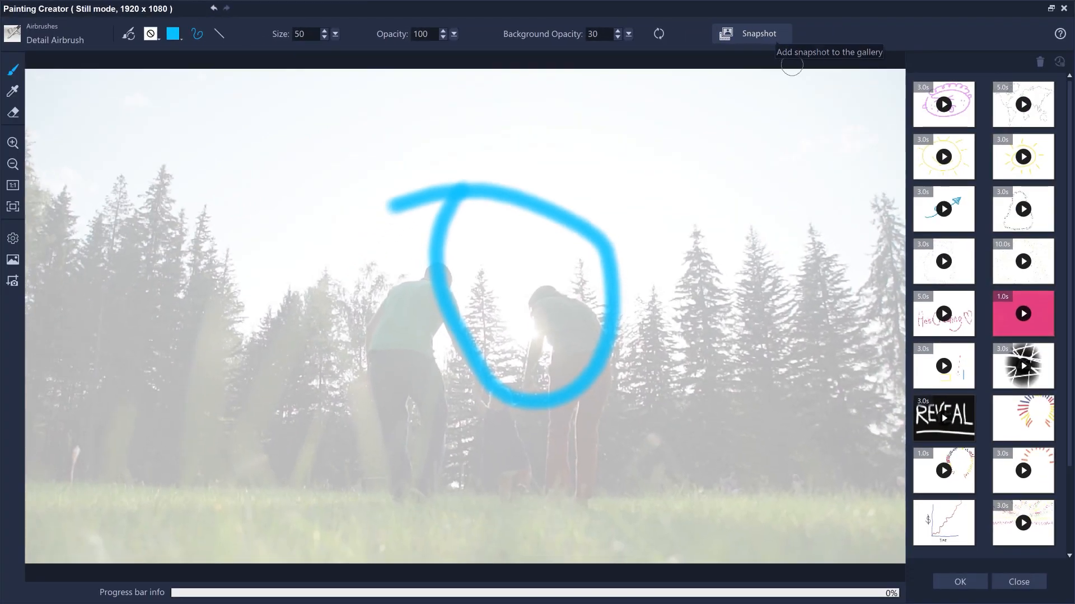
# Save the painted stroke to the gallery as a snapshot and return to Animation mode.
pyautogui.click(1017, 581)
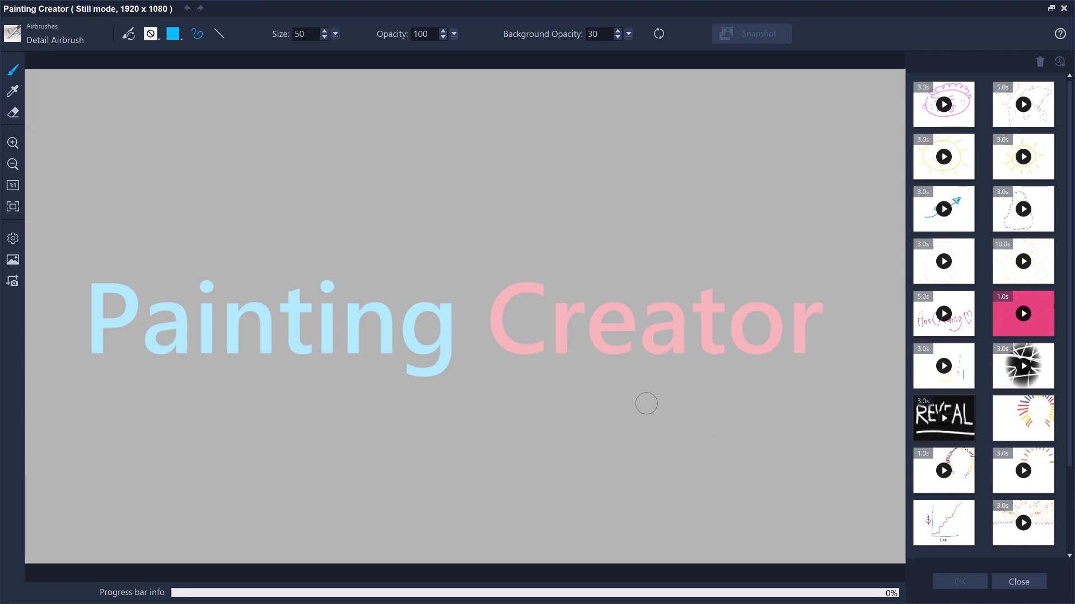
pyautogui.click(12, 281)
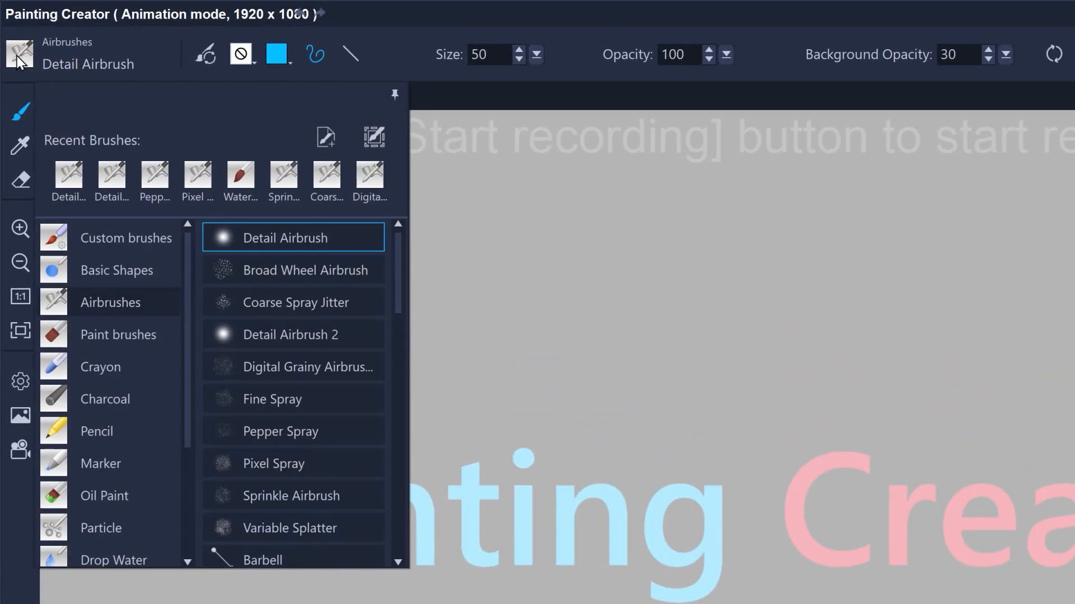
# Paint test strokes with Coarse Spray Jitter and Detail Airbrush 2, then set the colour to dark brown.
pyautogui.click(292, 302)
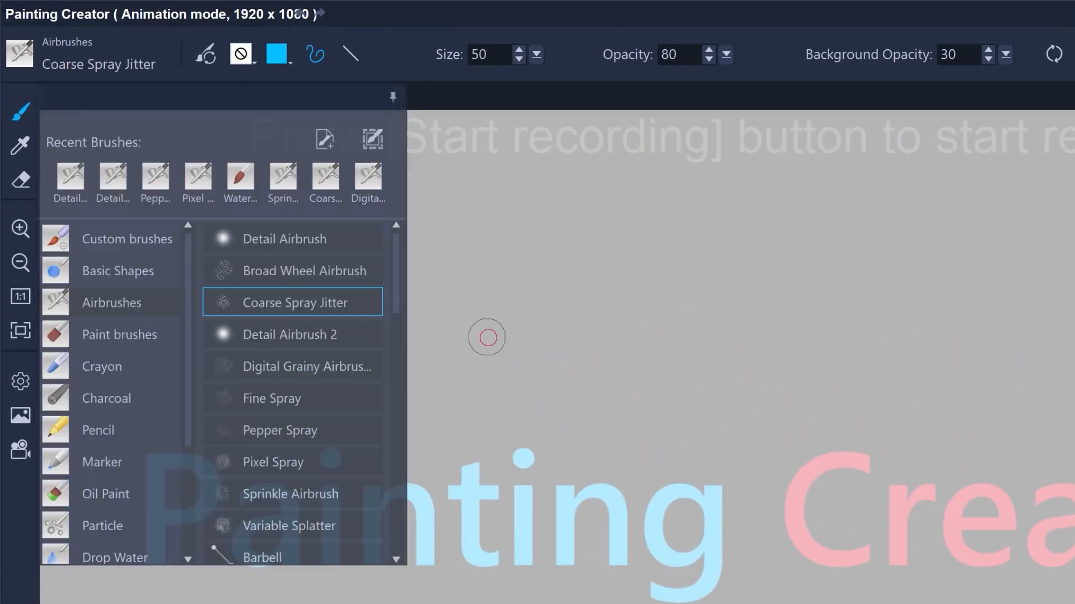
pyautogui.moveTo(486, 337); pyautogui.dragTo(857, 381)
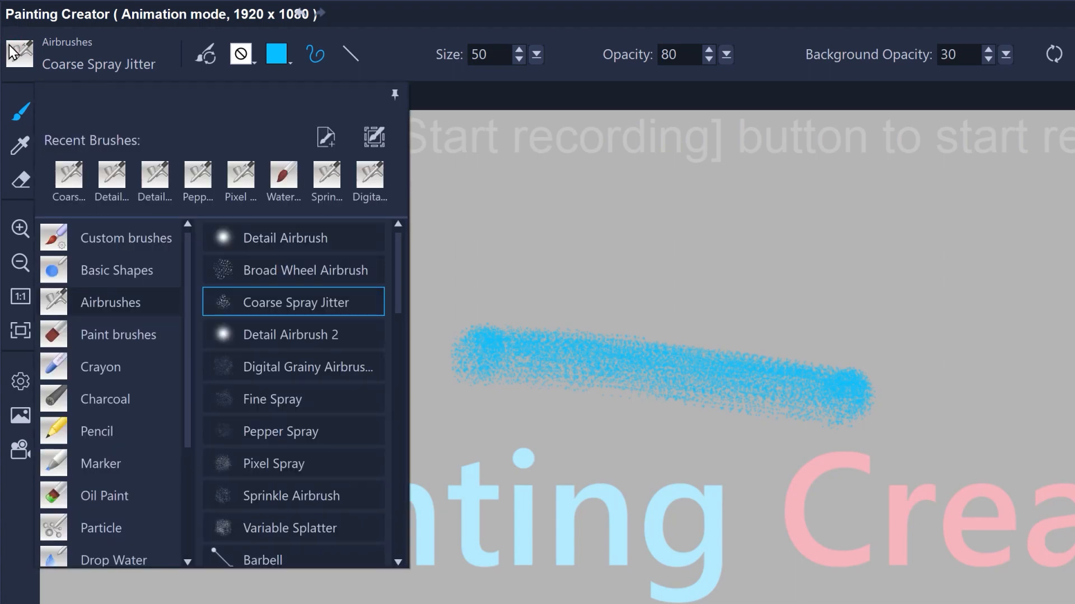
pyautogui.click(290, 334)
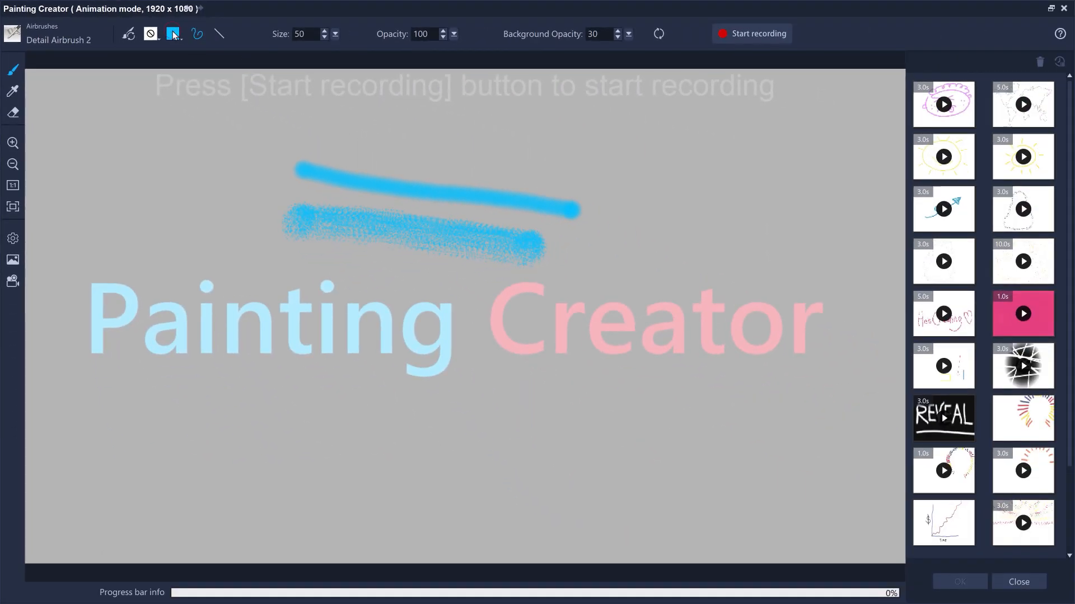
pyautogui.click(174, 33)
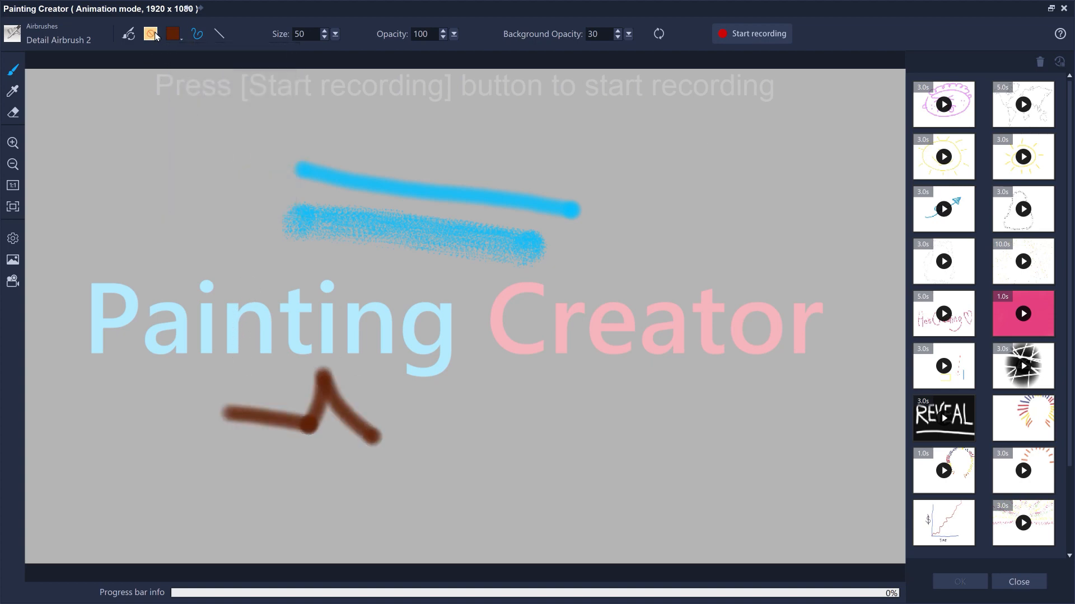
pyautogui.click(151, 33)
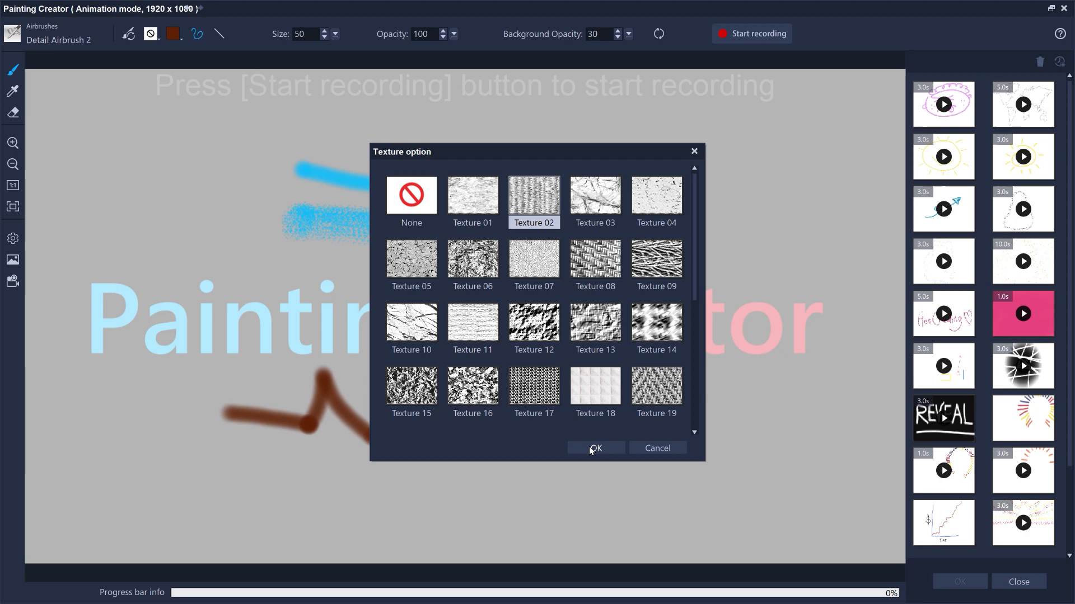
# Apply woven Texture 02, try brush sizes 10 and 60 and opacity 54, then reset to no texture.
pyautogui.click(595, 448)
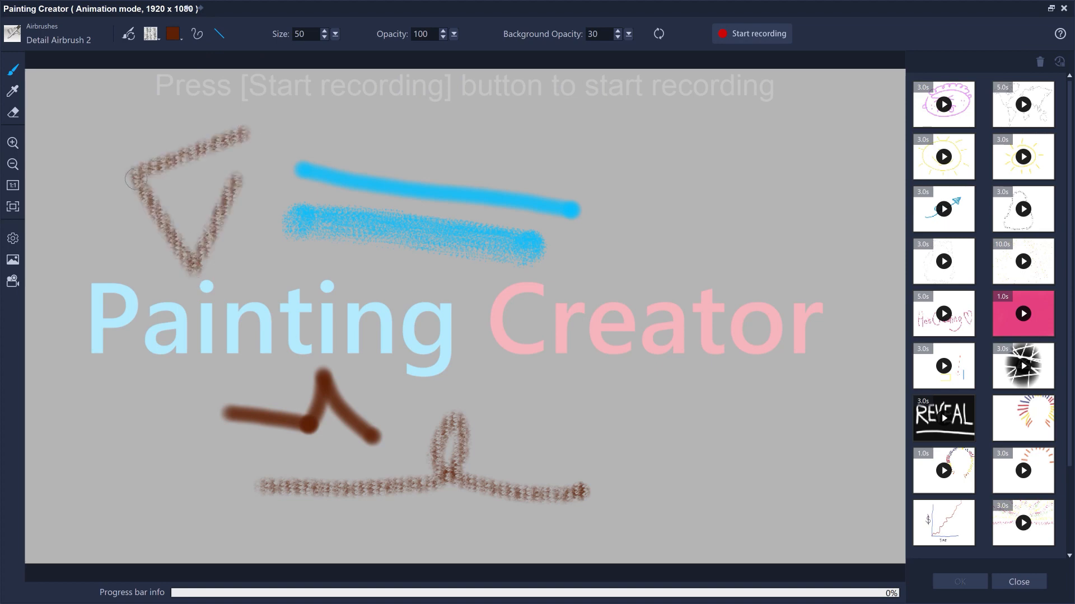
pyautogui.click(324, 38)
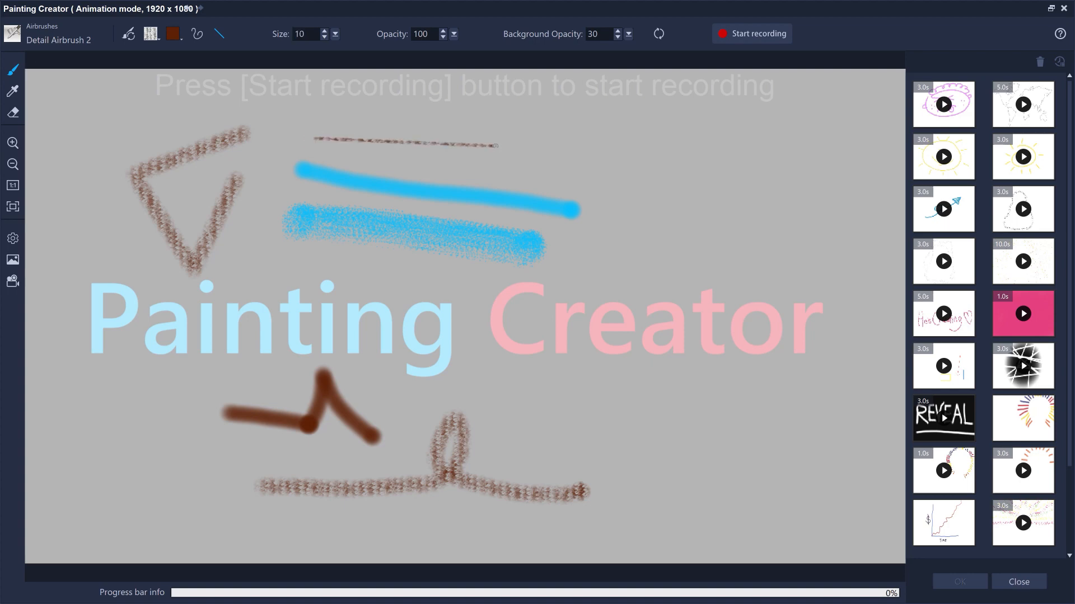
pyautogui.click(334, 34)
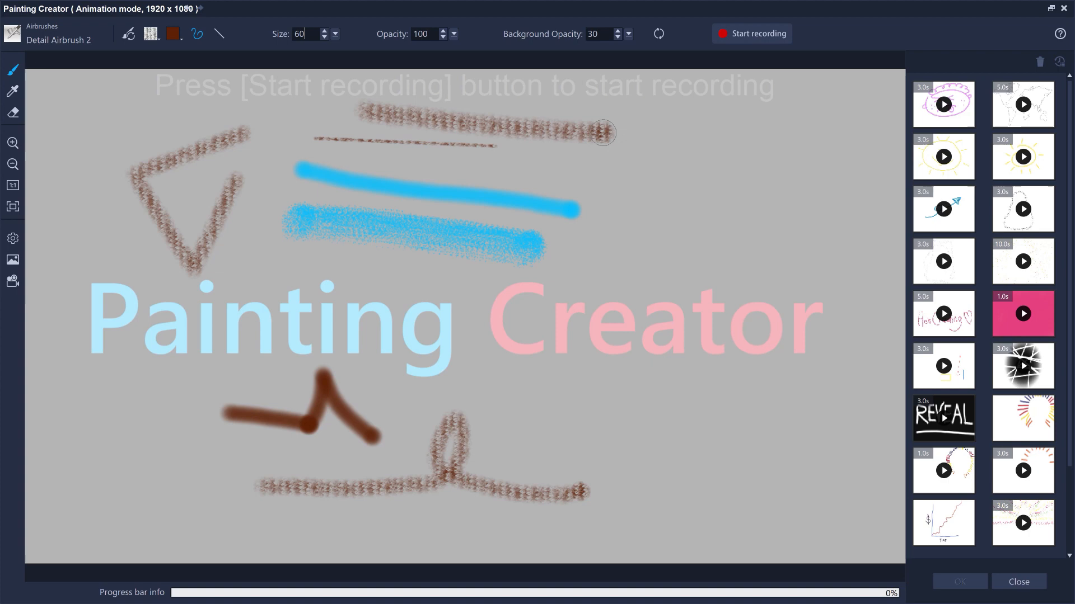
pyautogui.click(453, 35)
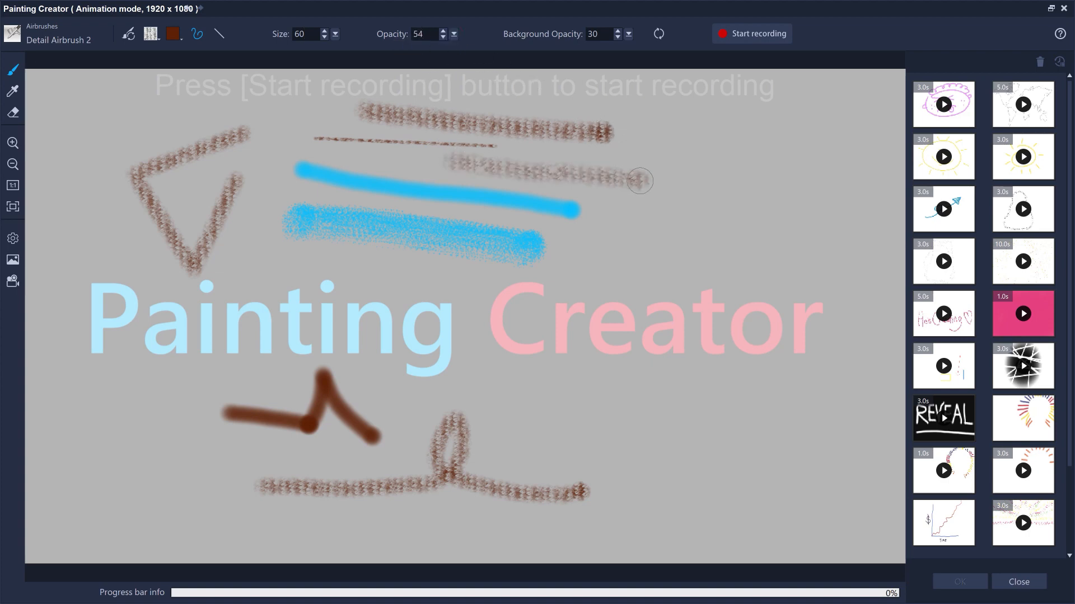
pyautogui.click(147, 34)
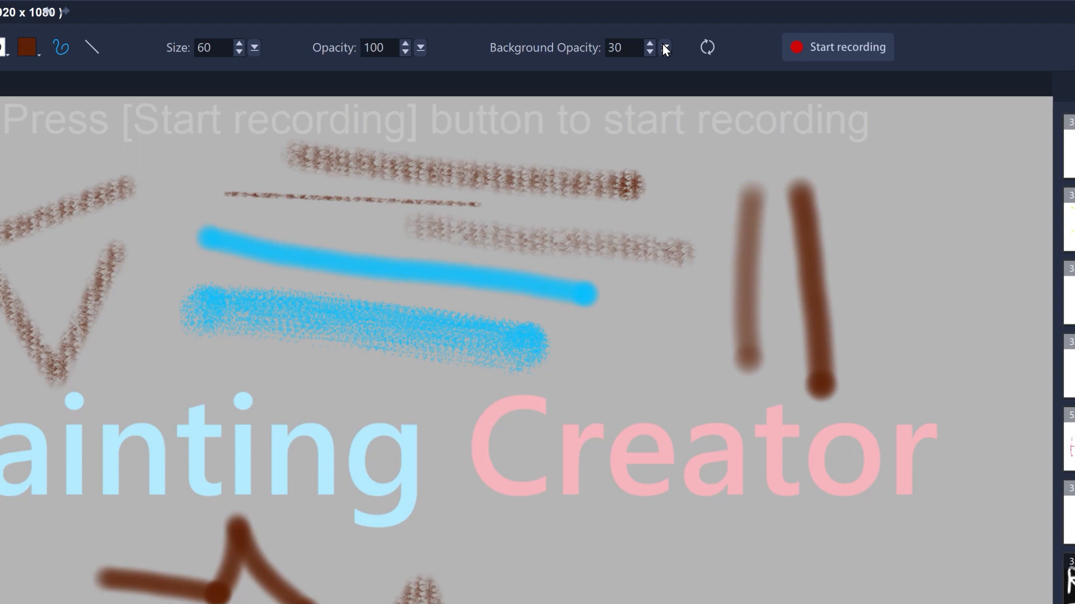
# Raise background opacity to 100 to paint a blue stroke, then fade the reference title to 26.
pyautogui.click(664, 47)
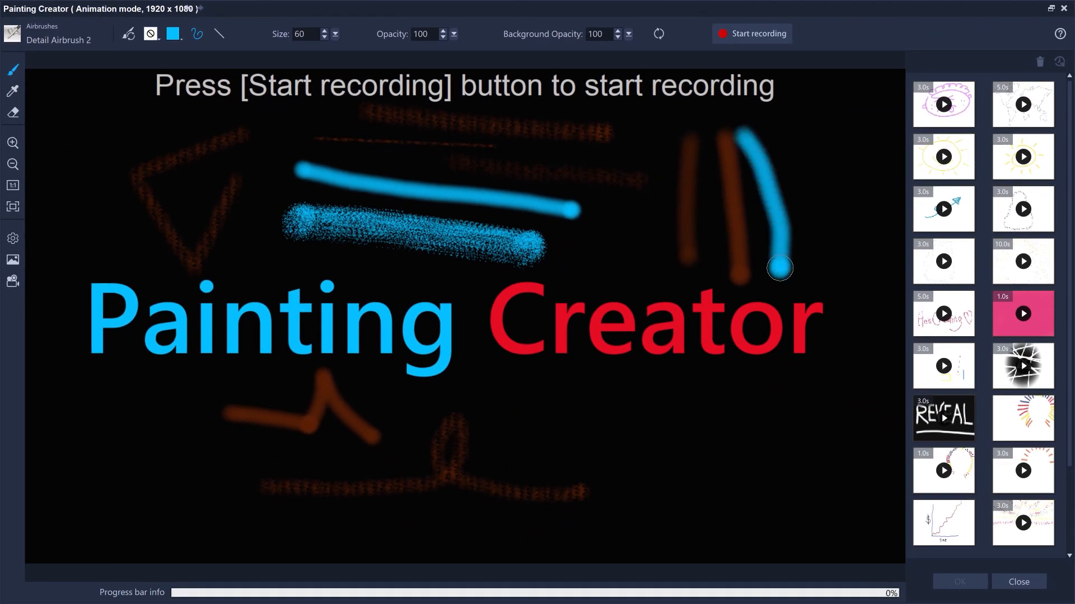
pyautogui.moveTo(629, 34); pyautogui.dragTo(594, 52)
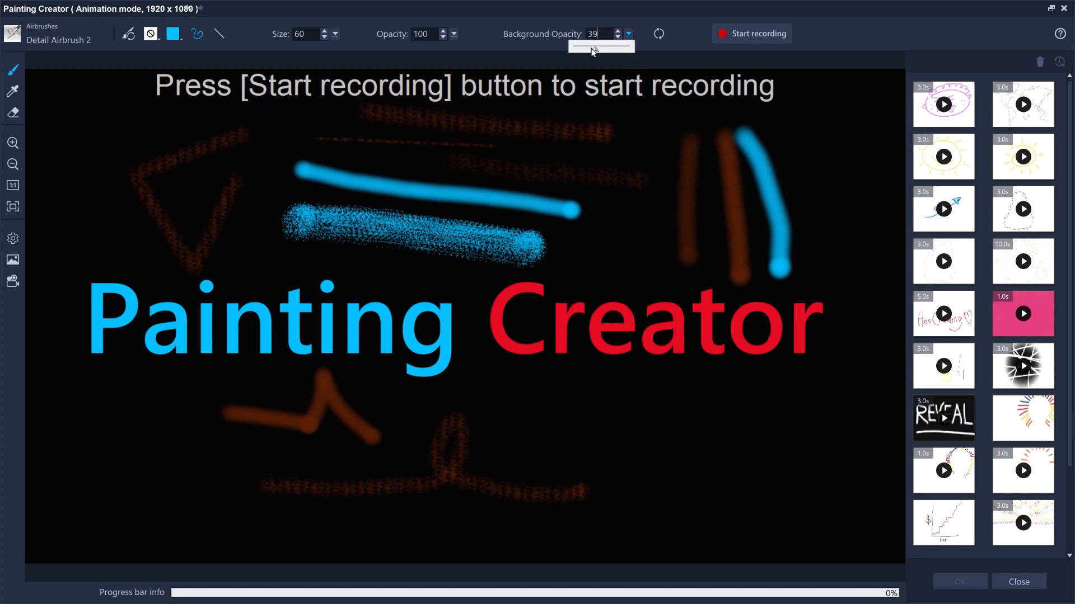
pyautogui.moveTo(601, 45); pyautogui.dragTo(578, 45)
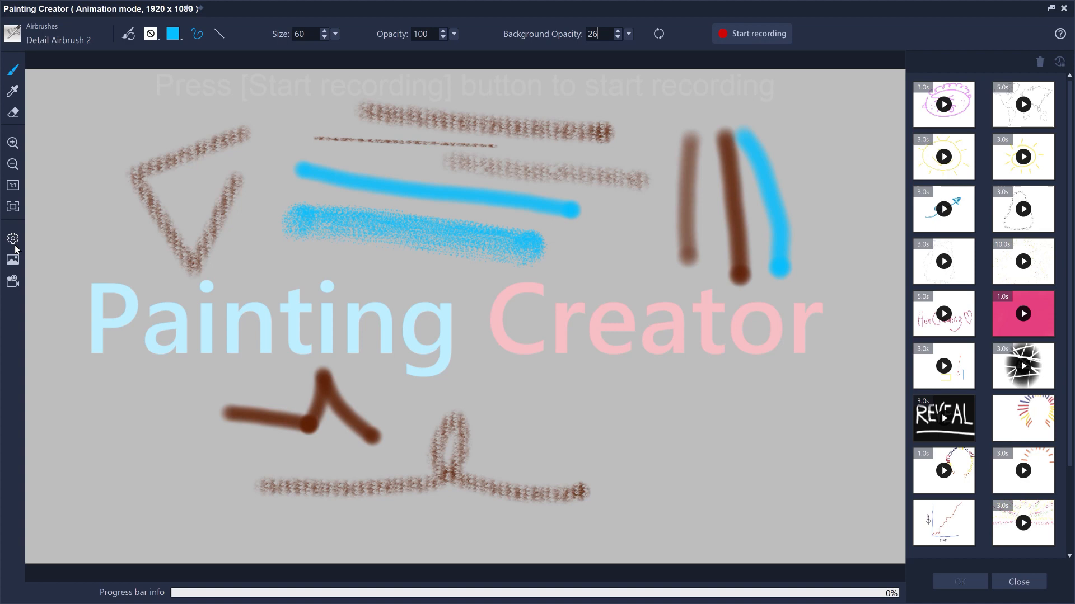
pyautogui.click(12, 238)
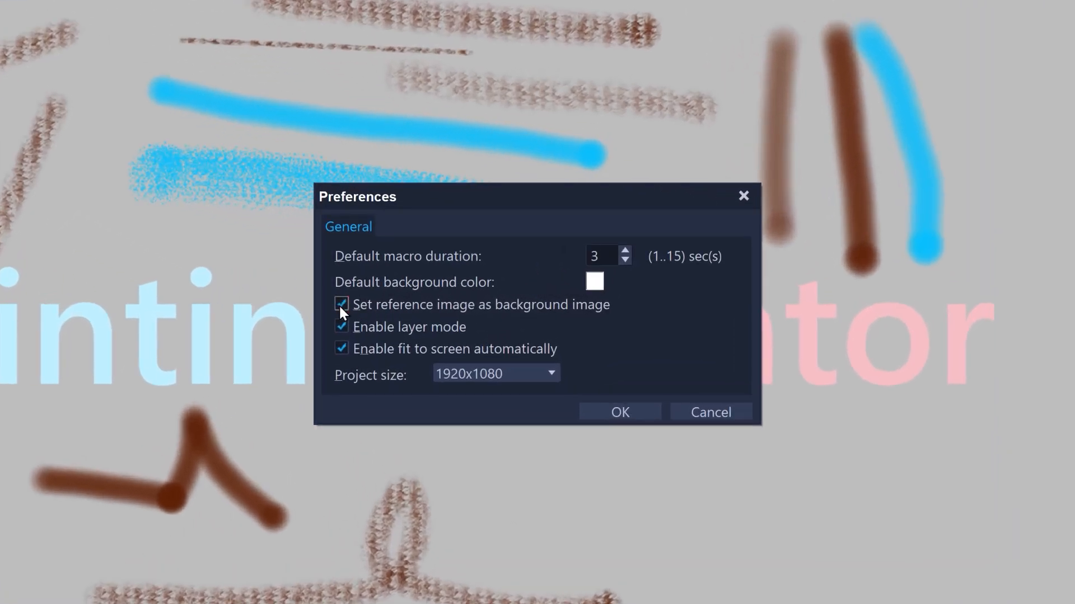
# Turn off 'Set reference image as background image' and clear all test strokes from the canvas.
pyautogui.click(340, 304)
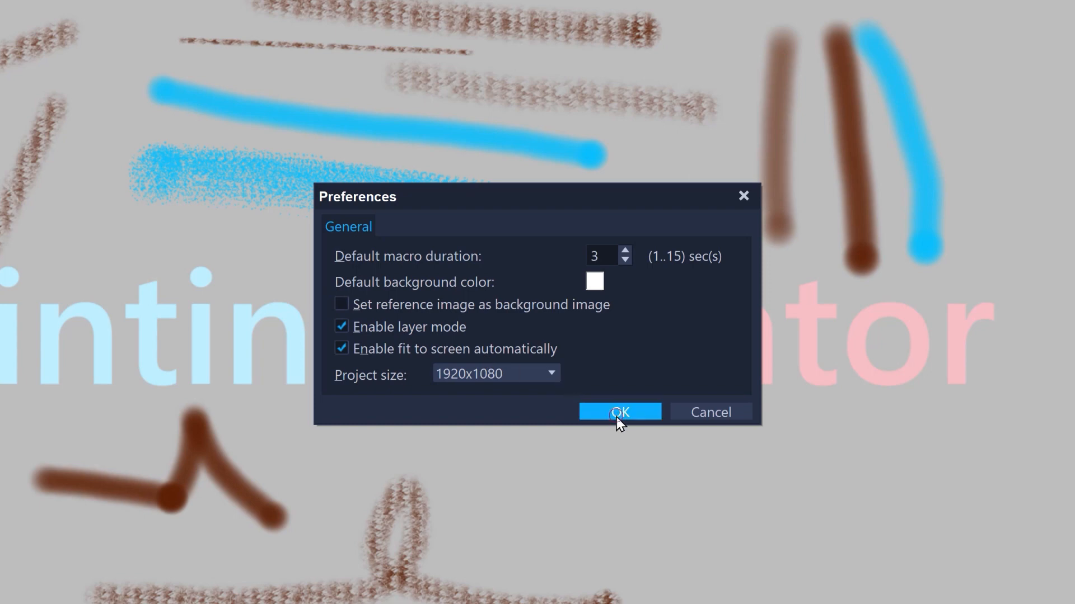
pyautogui.click(618, 412)
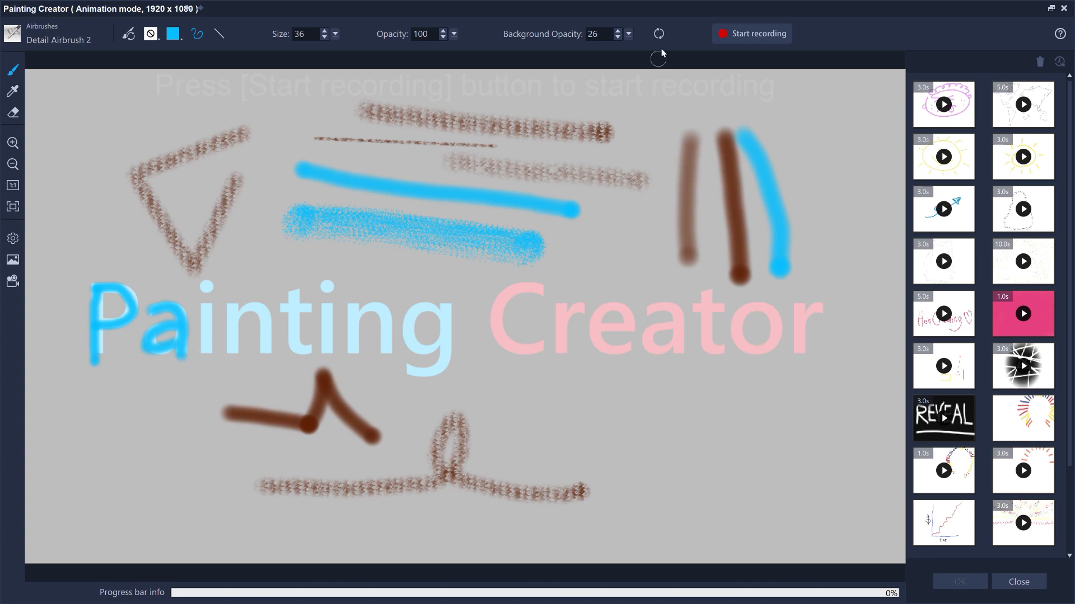
pyautogui.click(657, 33)
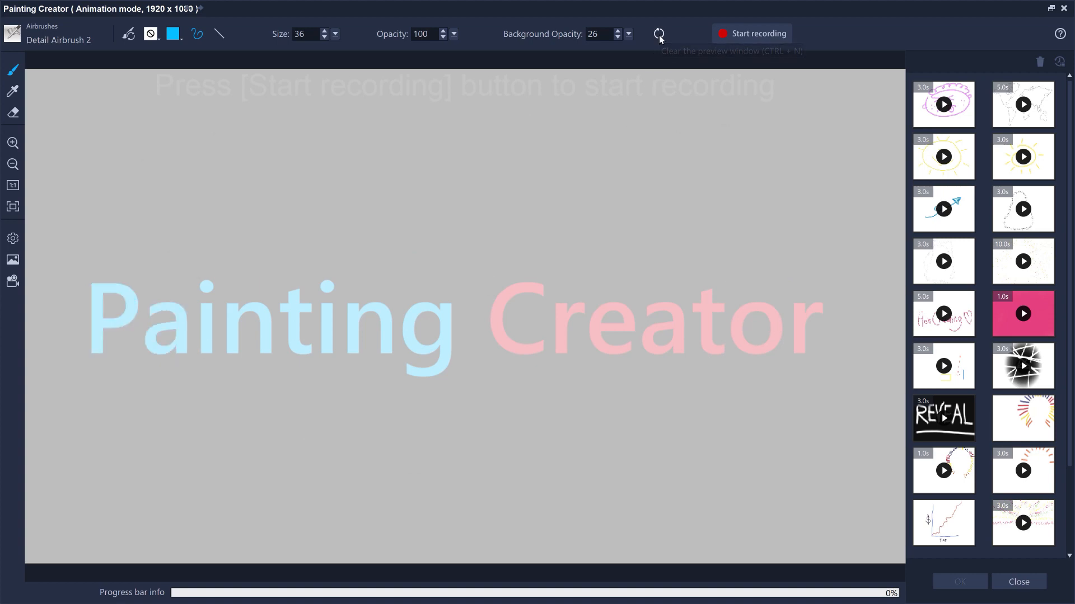
# Start recording and trace the word Painting in blue, checking at background opacity 100.
pyautogui.click(752, 32)
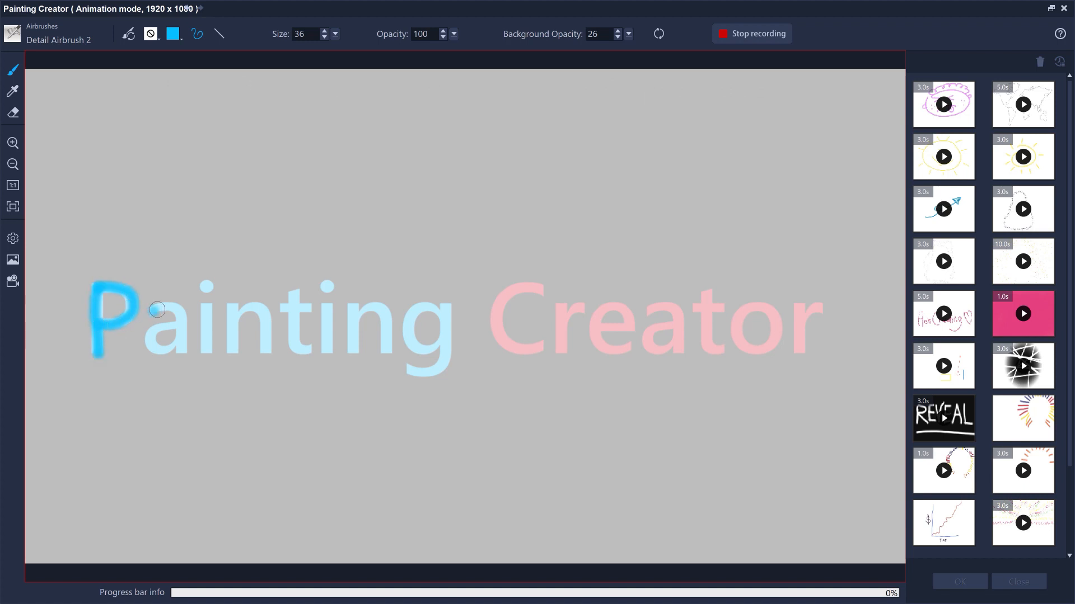
pyautogui.moveTo(157, 308); pyautogui.dragTo(211, 305)
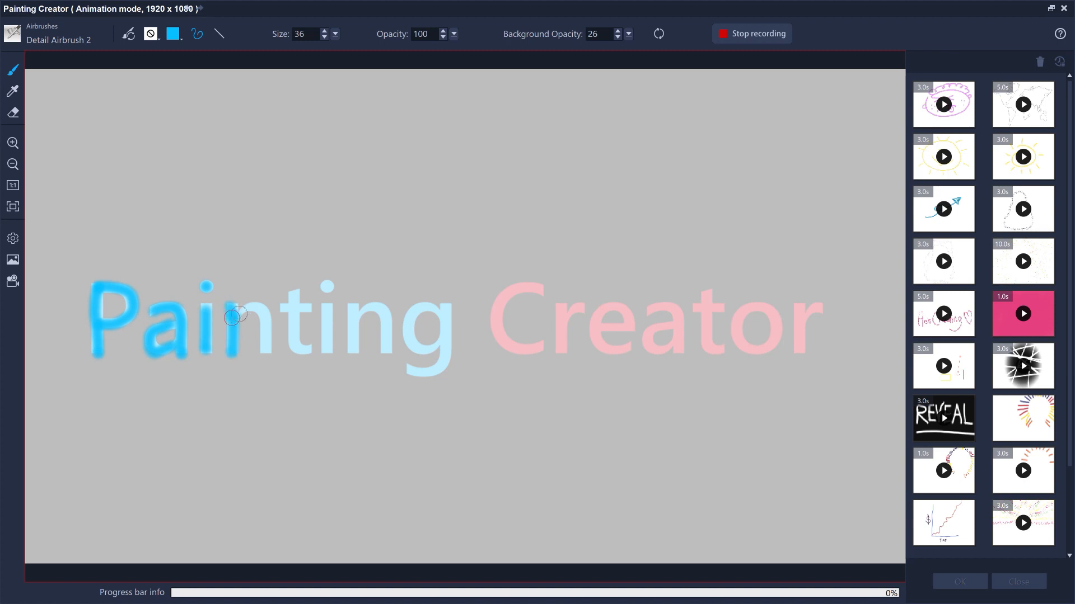
pyautogui.moveTo(237, 316); pyautogui.dragTo(351, 336)
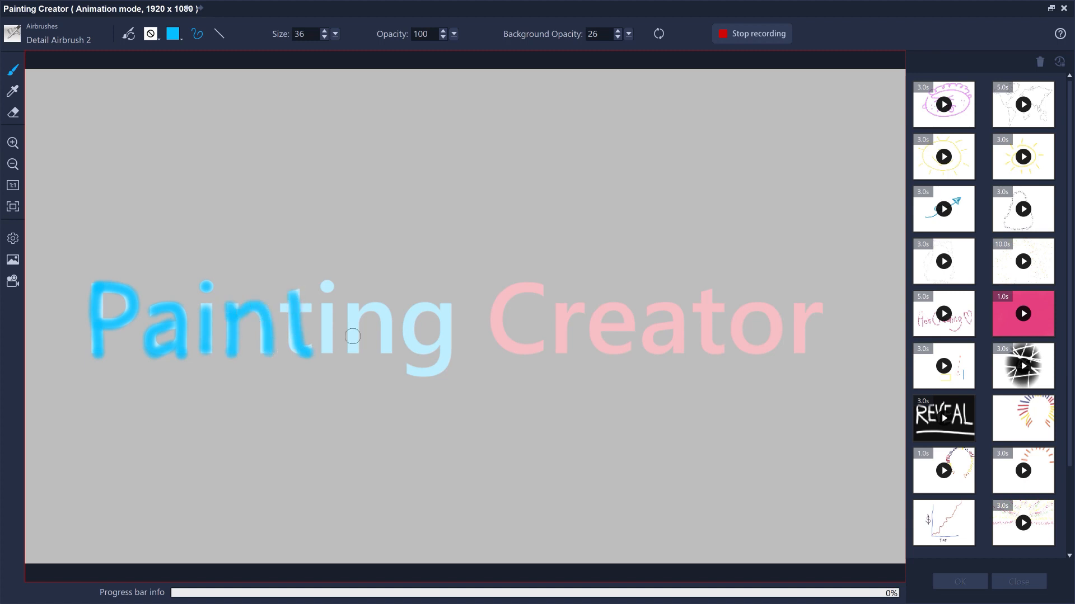
pyautogui.moveTo(191, 21)
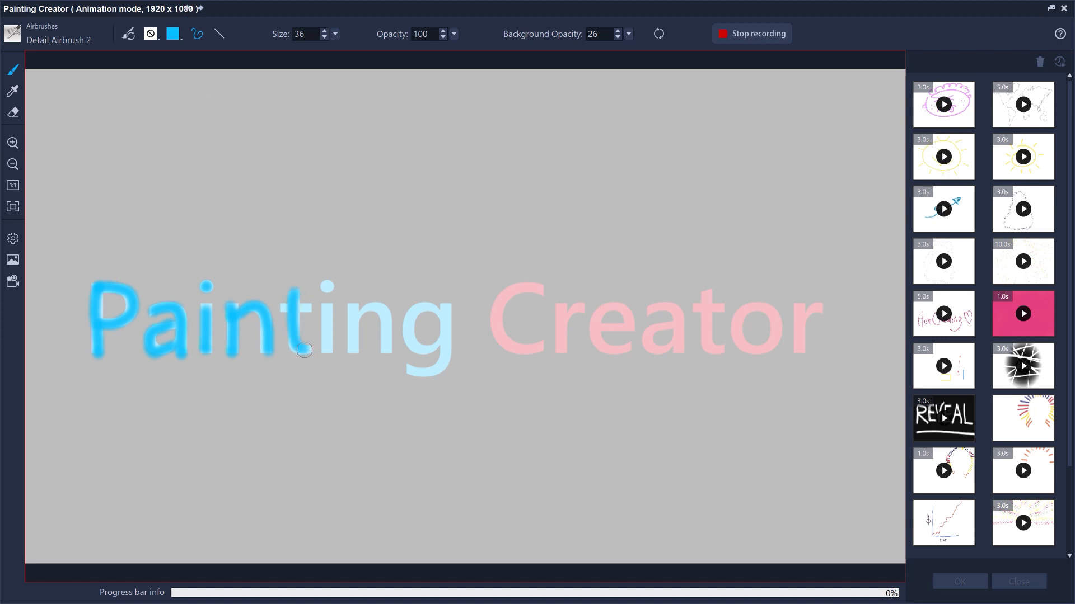
pyautogui.moveTo(304, 350); pyautogui.dragTo(418, 374)
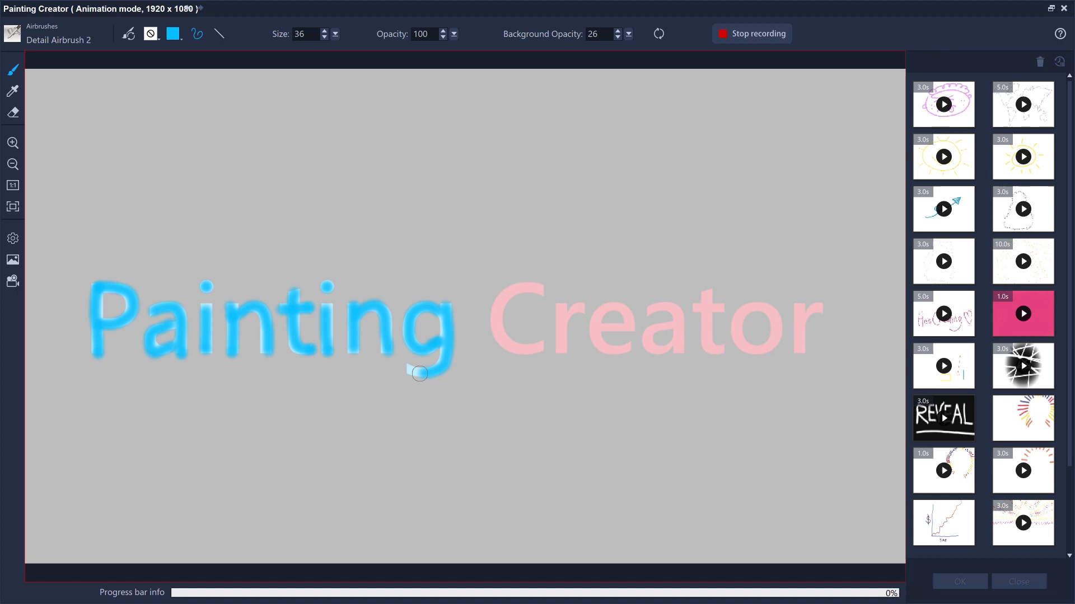
pyautogui.write('100')
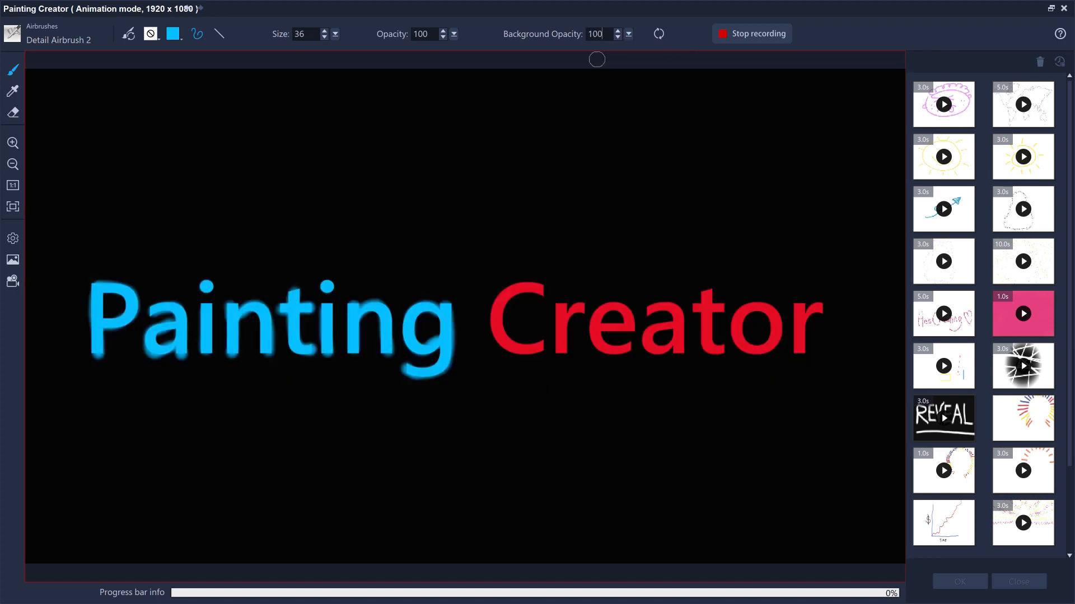
# Trace the word Creator in red and stop recording to save the title animation.
pyautogui.click(627, 33)
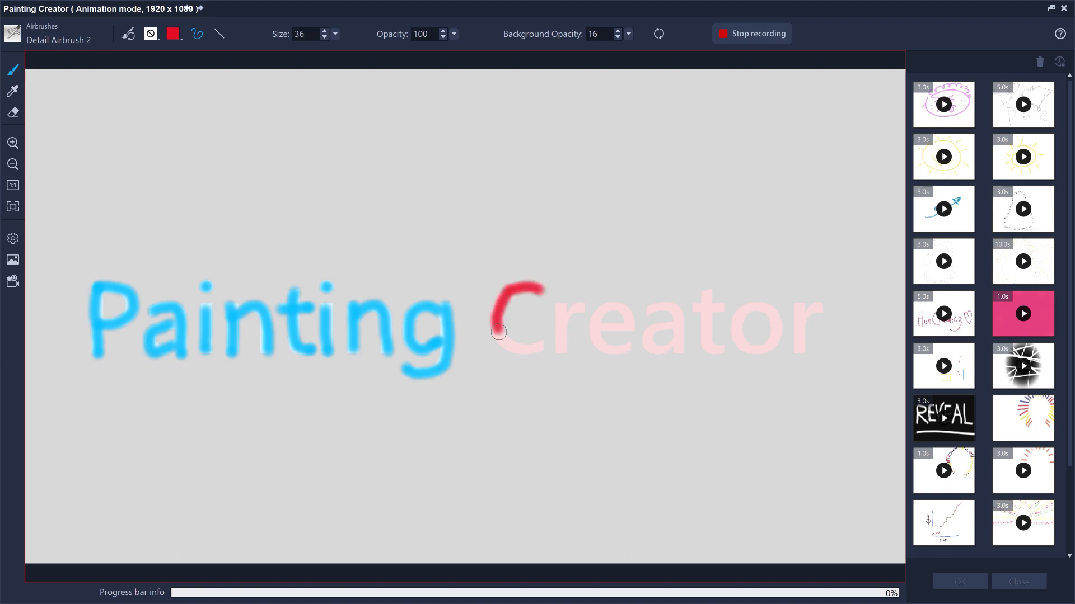
pyautogui.moveTo(498, 332); pyautogui.dragTo(691, 297)
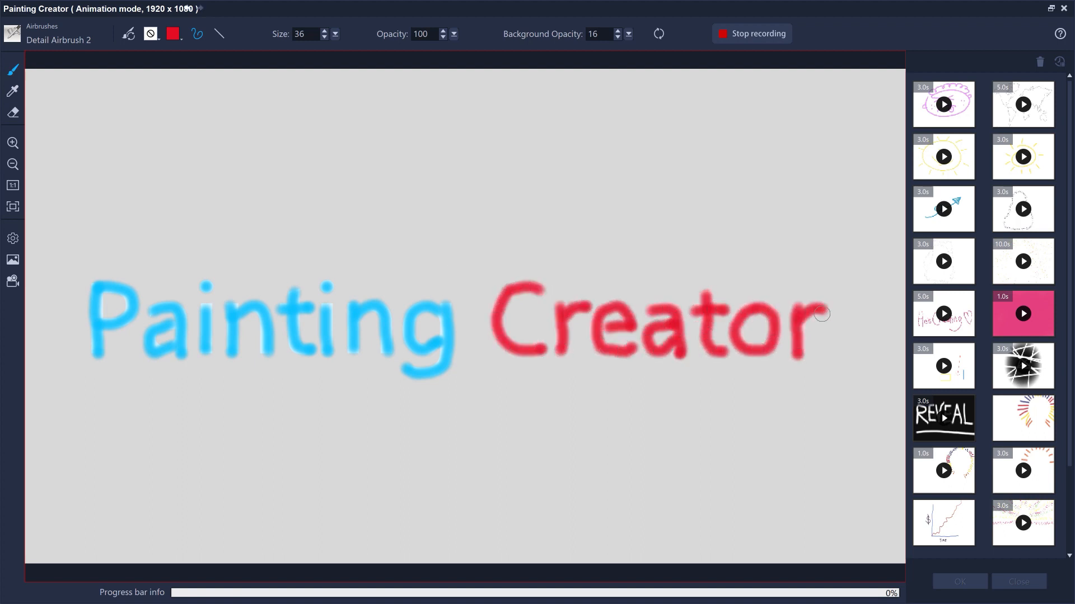
pyautogui.click(750, 33)
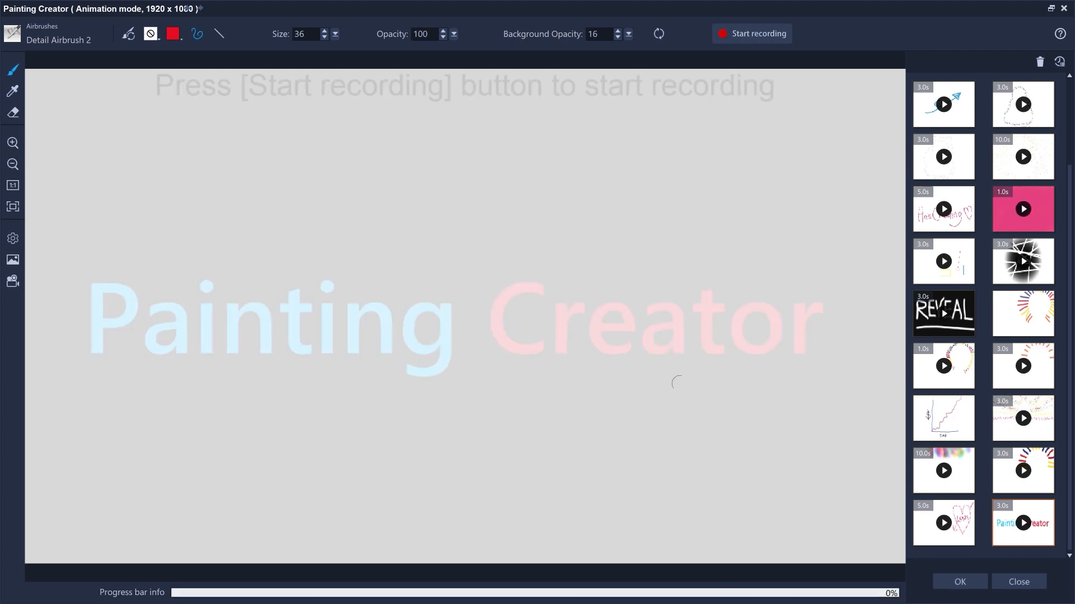
# Set the new gallery animation's duration to 2 seconds via Change duration.
pyautogui.rightClick(1022, 522)
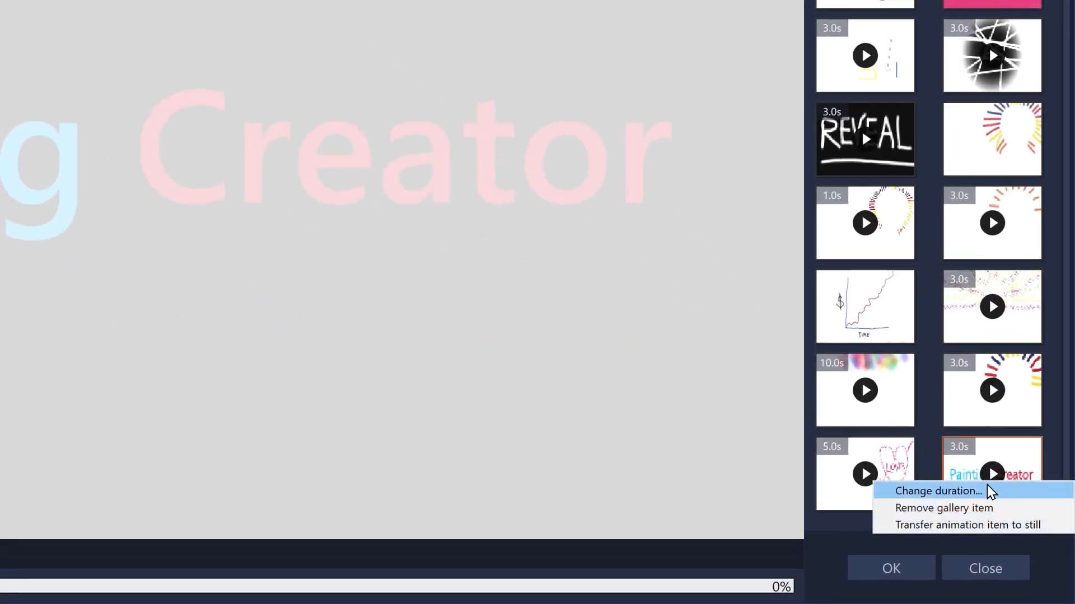
pyautogui.click(937, 490)
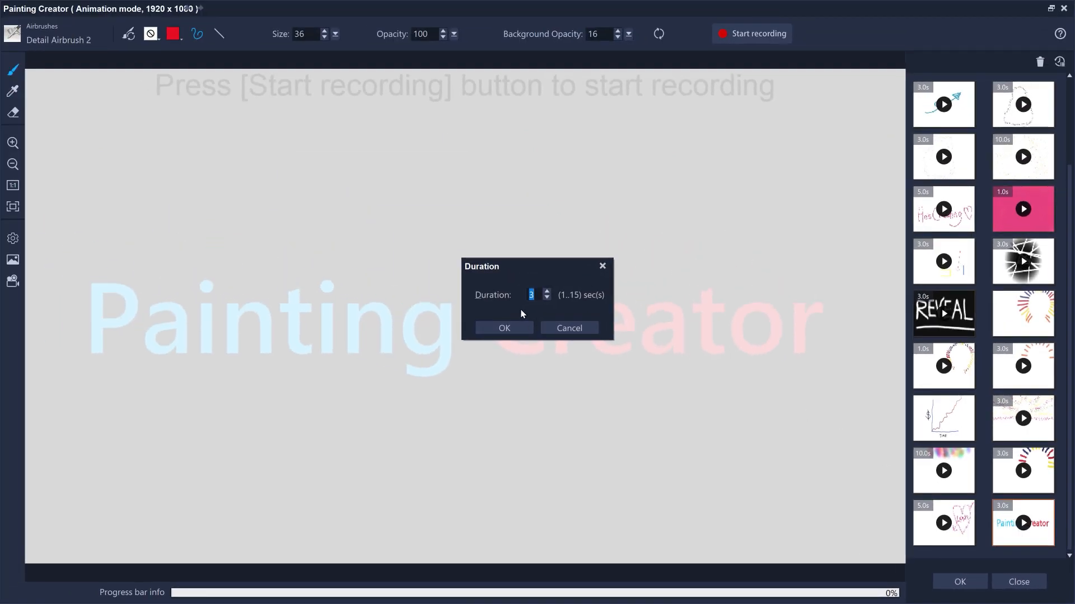
pyautogui.click(504, 328)
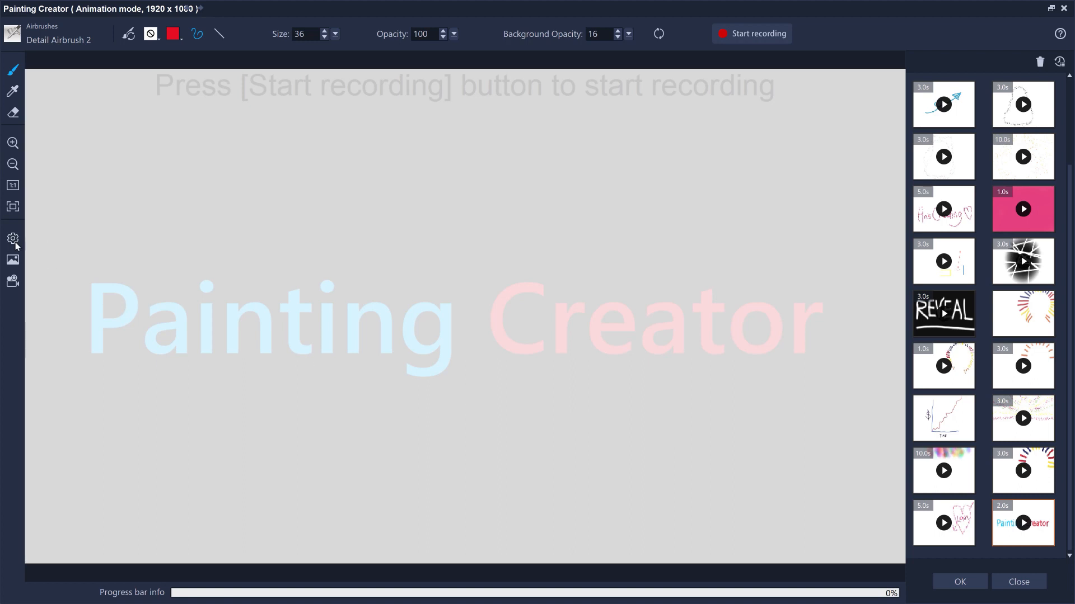
# Review the Preferences unchanged and confirm Painting Creator so the animation lands in VideoStudio.
pyautogui.click(12, 239)
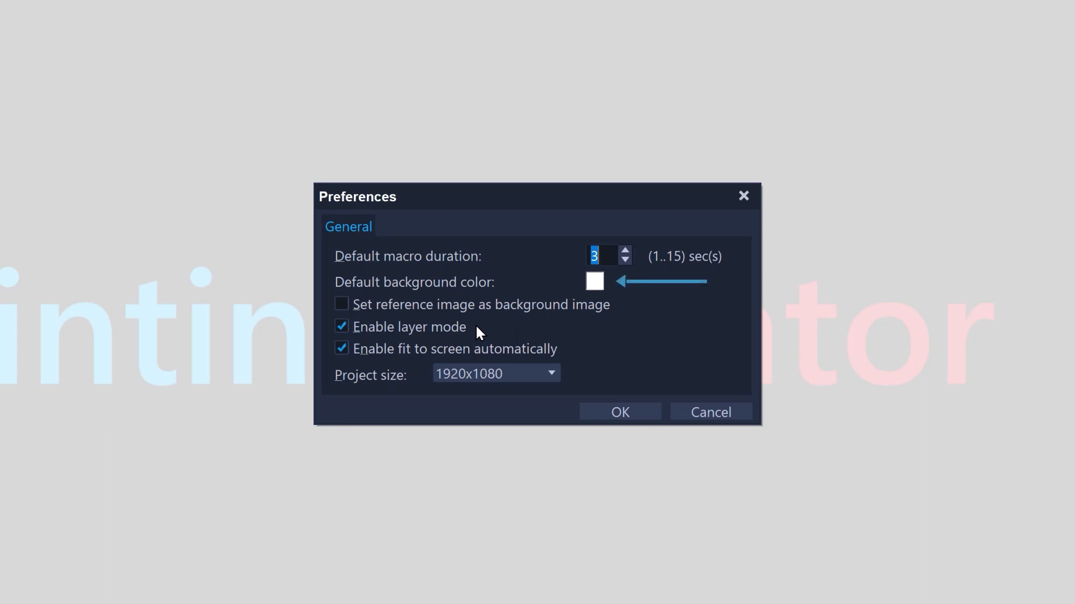
pyautogui.click(614, 408)
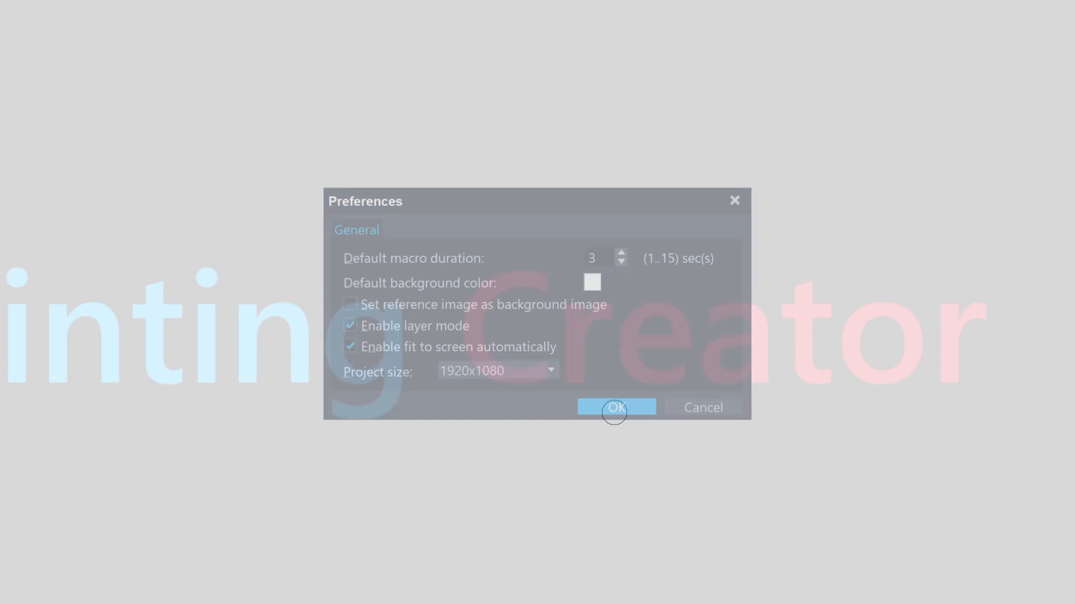
pyautogui.click(615, 407)
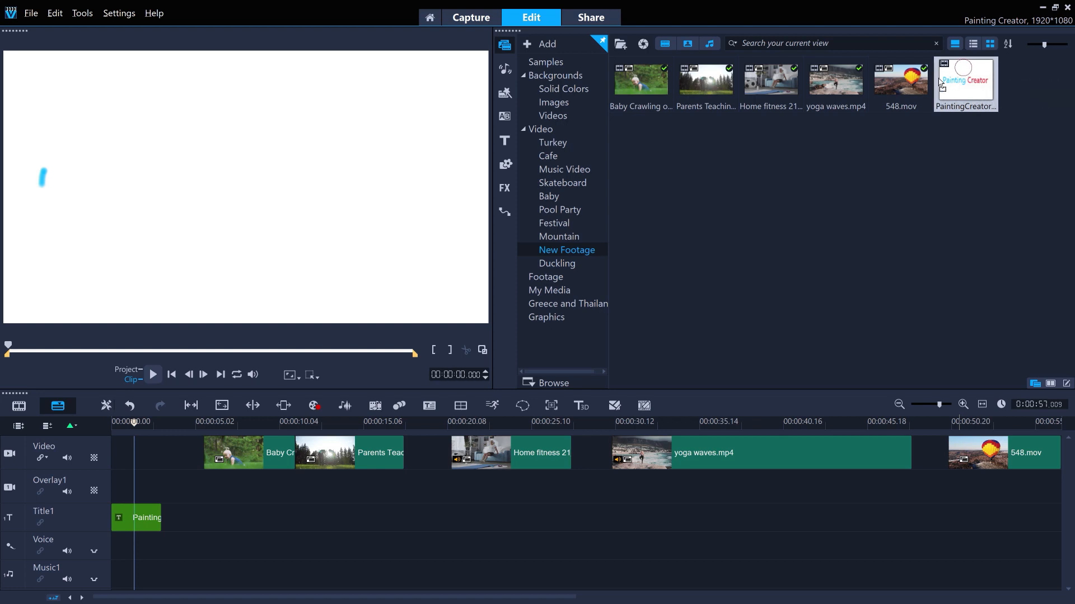
# Place the PaintingCreator clip on Overlay1 at 0:00 and delete the old Title1 clip.
pyautogui.moveTo(965, 81); pyautogui.dragTo(135, 472)
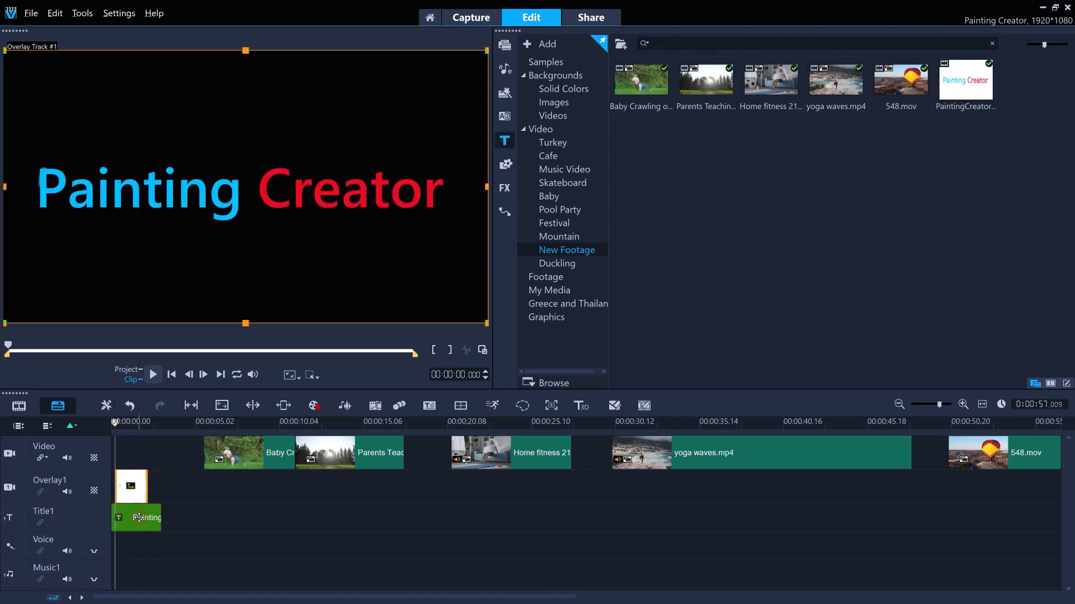
pyautogui.click(504, 141)
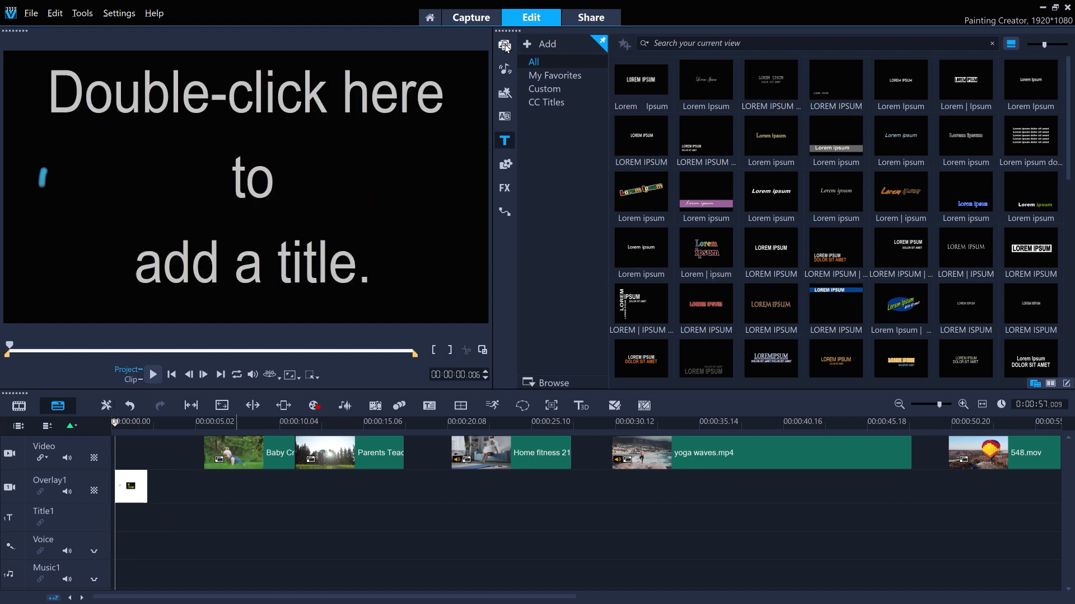
pyautogui.click(505, 44)
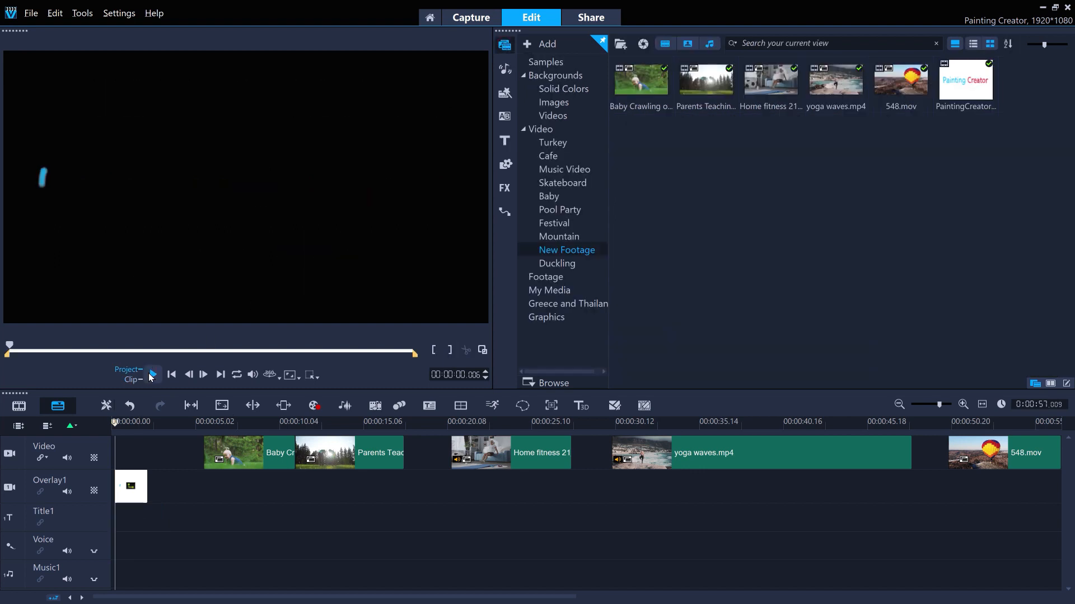
# Preview the painted title in the project and lengthen the overlay clip.
pyautogui.click(151, 374)
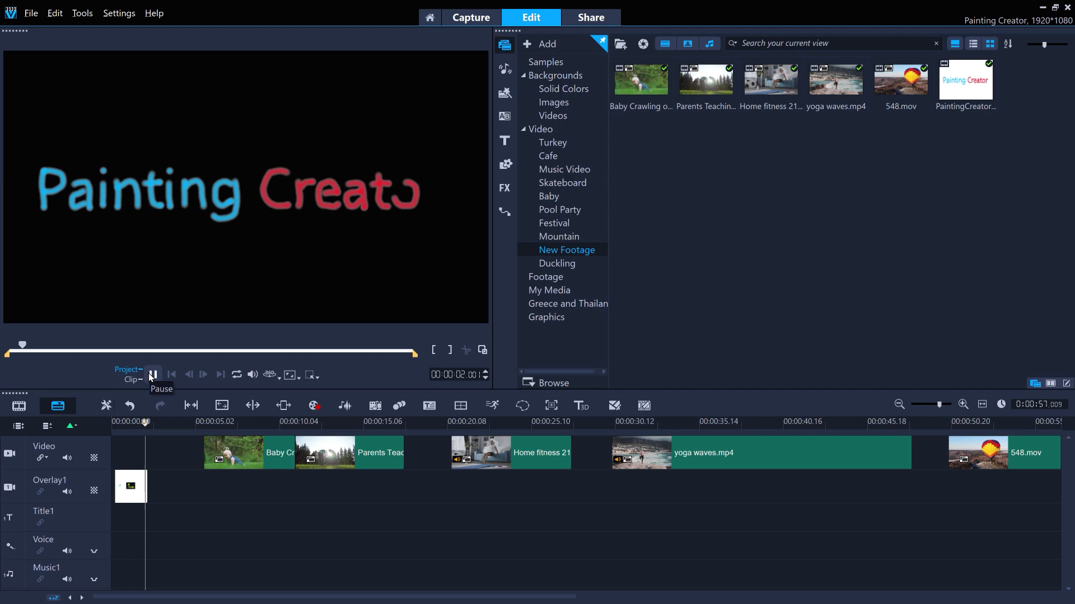
pyautogui.click(153, 375)
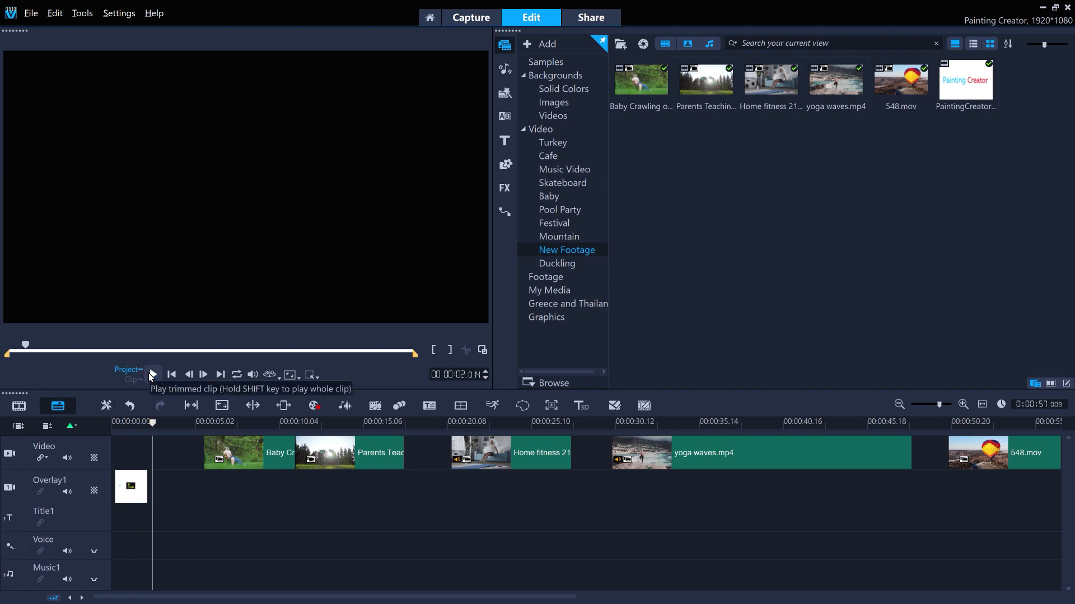
pyautogui.click(152, 374)
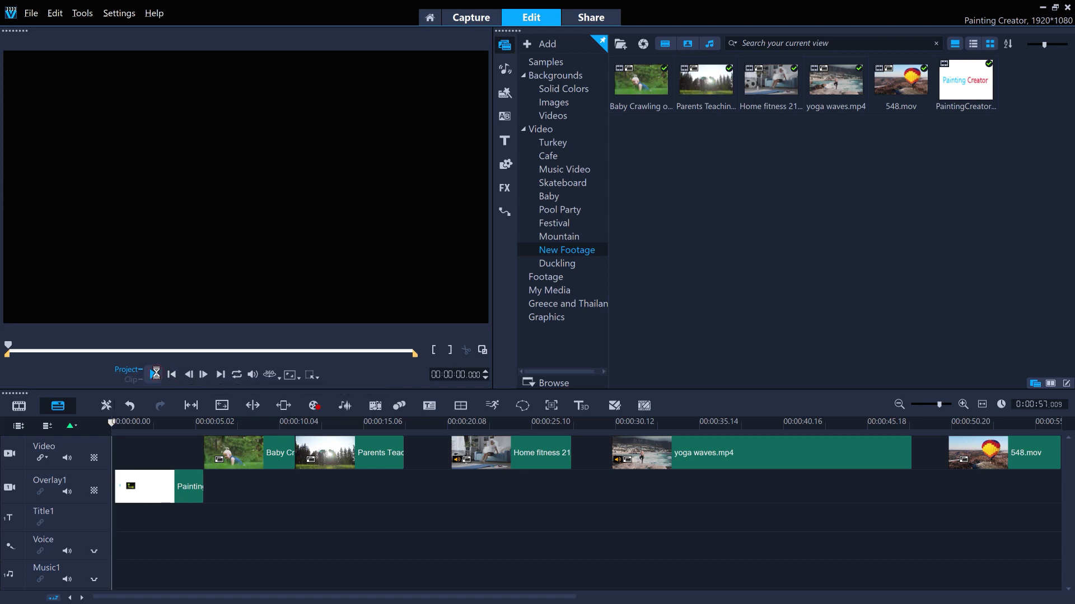
pyautogui.click(156, 374)
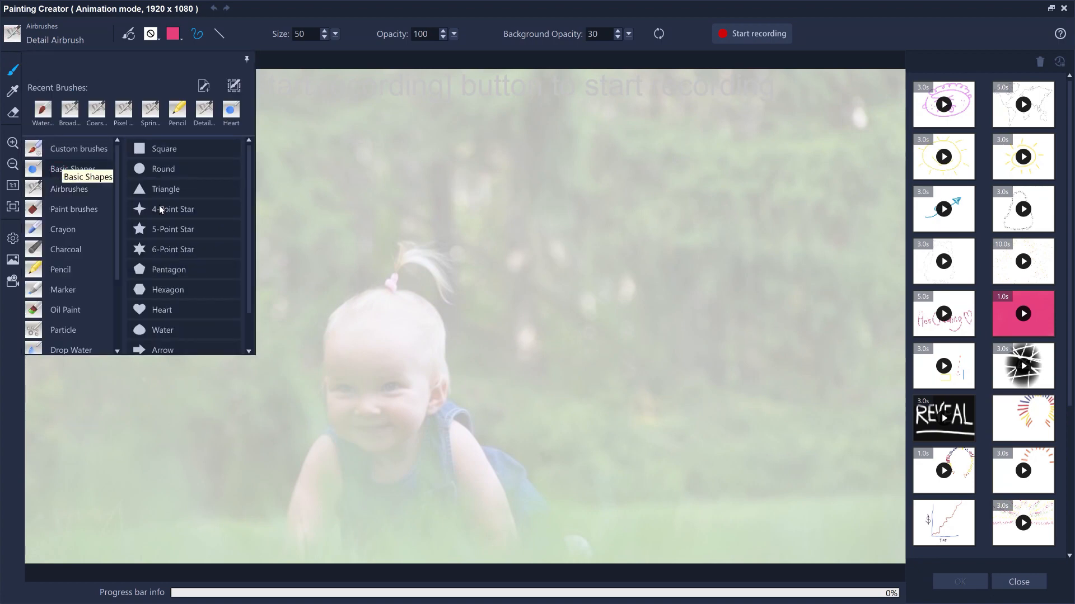
# Choose the Heart basic-shape brush at size 795 with opacity lowered to 60.
pyautogui.click(162, 309)
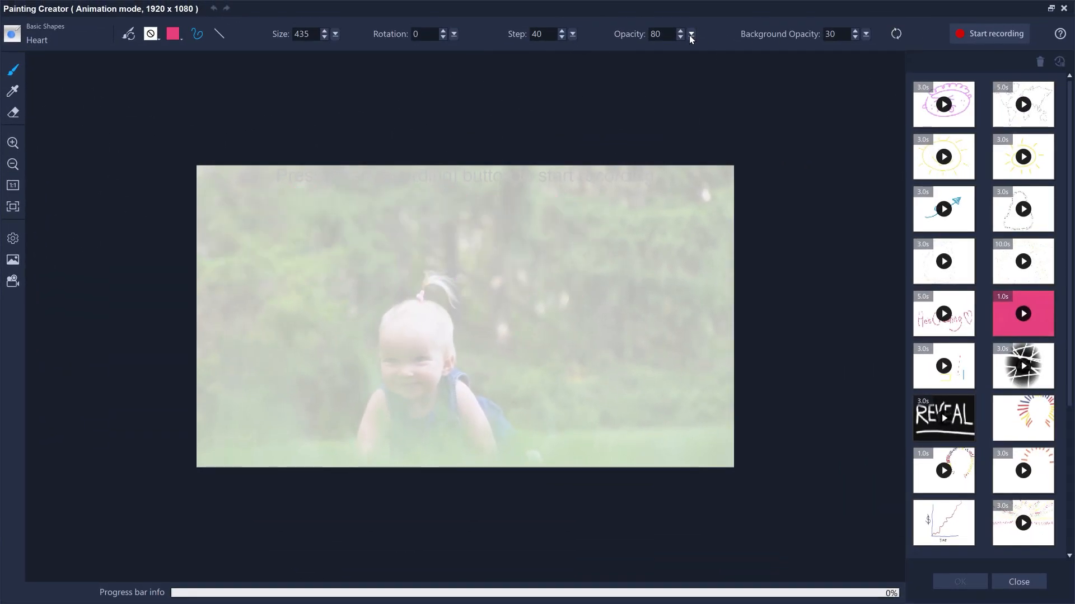
pyautogui.click(691, 35)
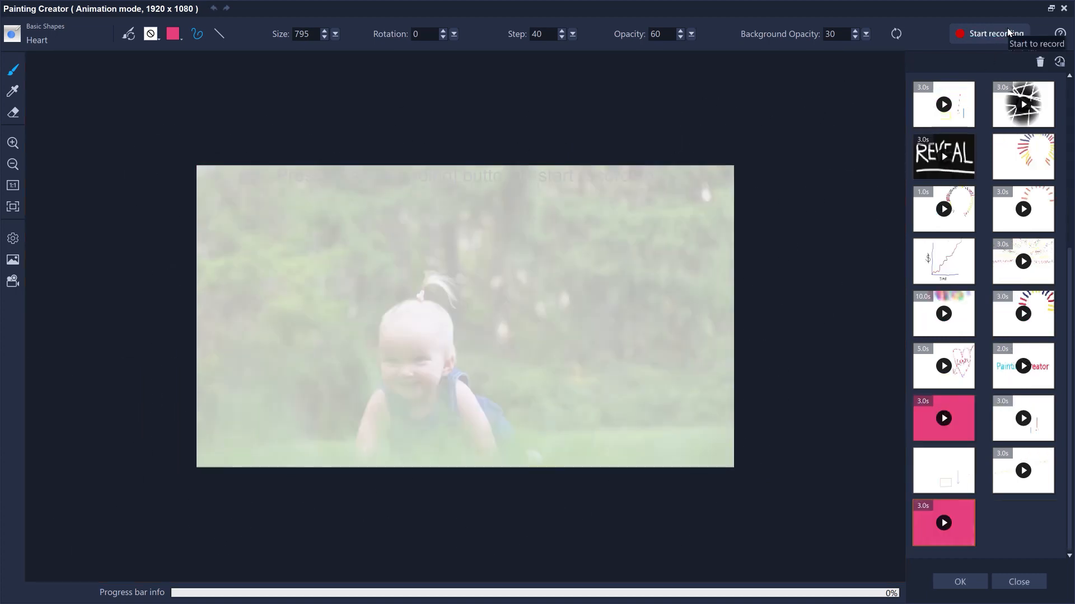
# Shorten the recorded pink heart animation to a 1-second duration.
pyautogui.rightClick(942, 523)
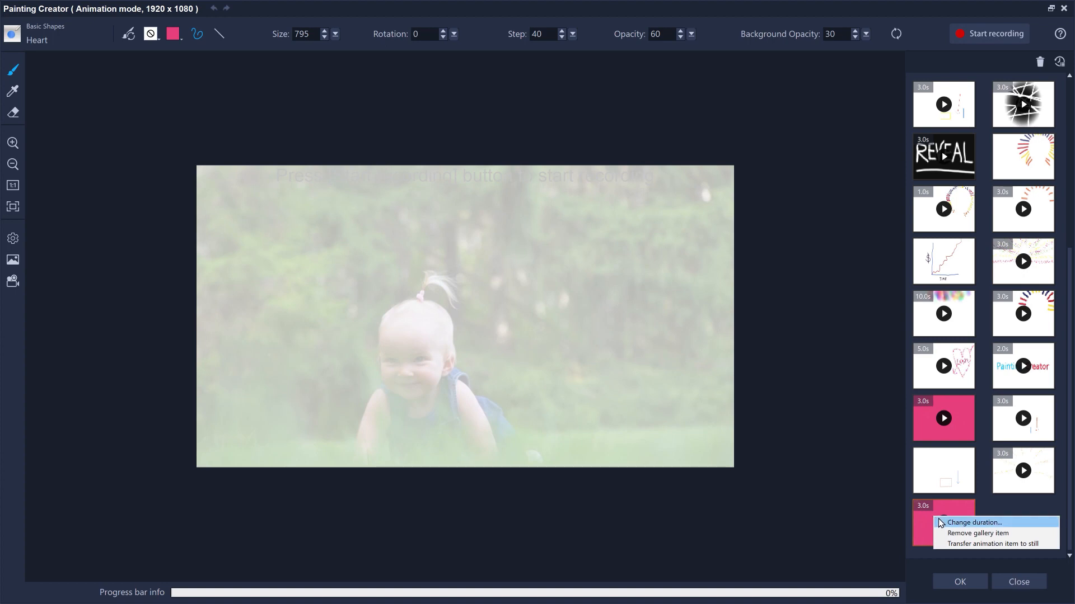
pyautogui.click(974, 523)
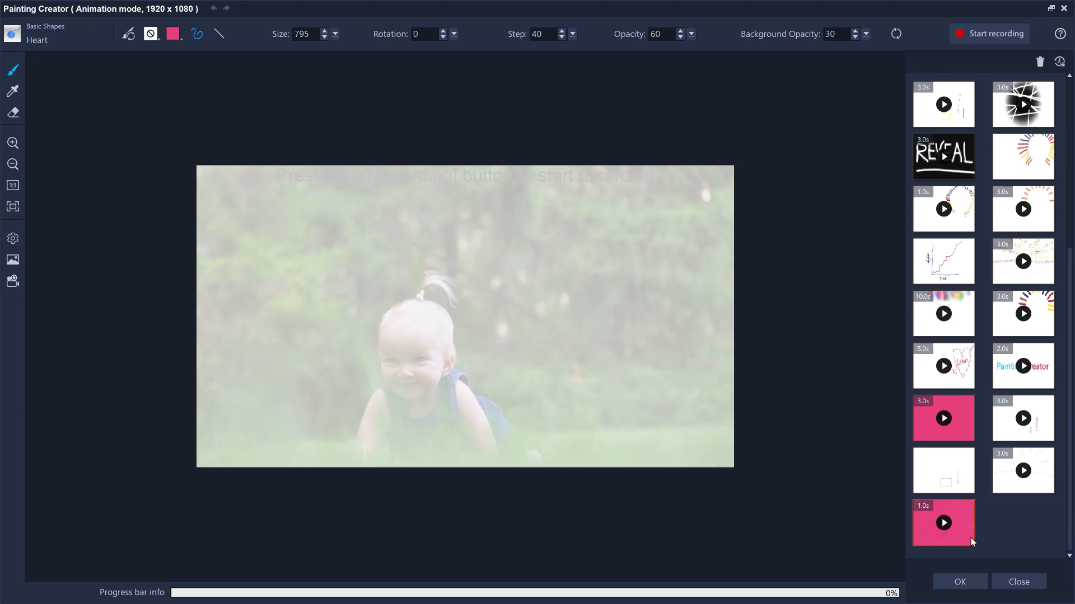
pyautogui.click(958, 582)
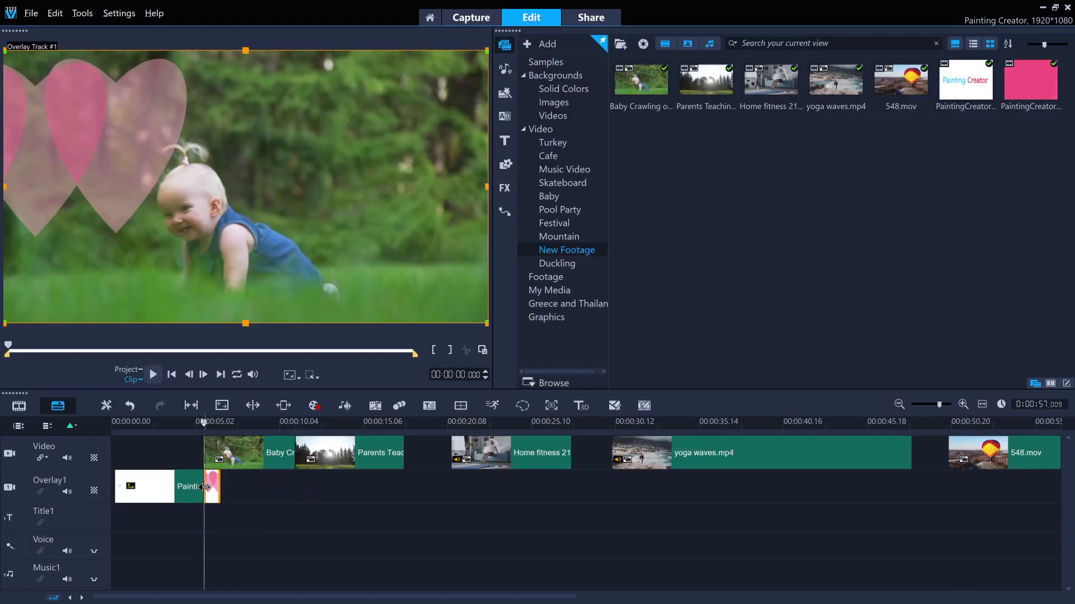
# Set the heart painting overlay clip to Reverse Video and zoom the timeline toward Home fitness.
pyautogui.click(213, 487)
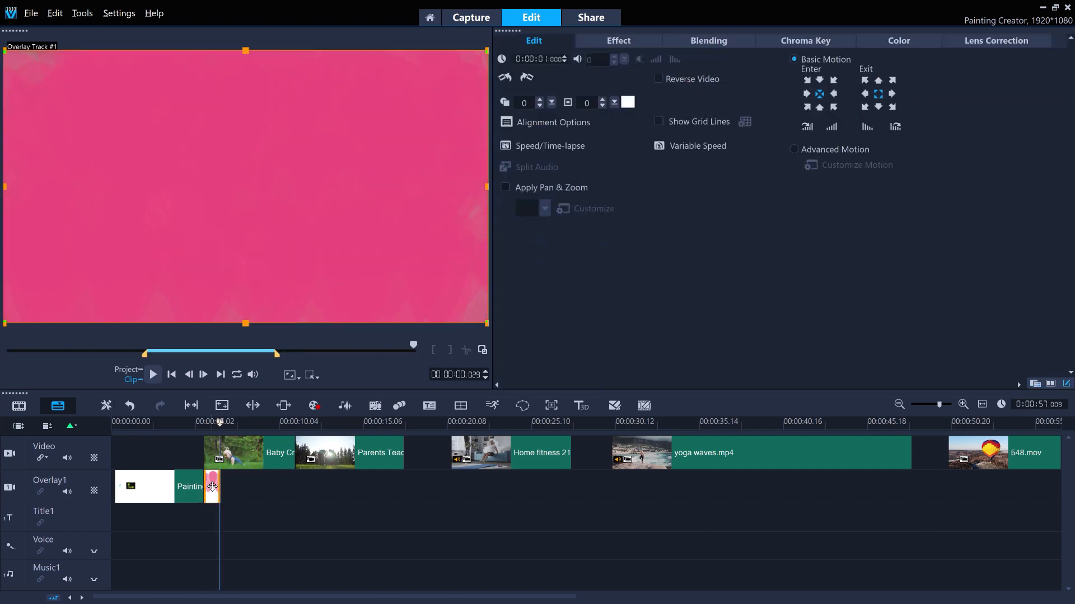
pyautogui.click(658, 79)
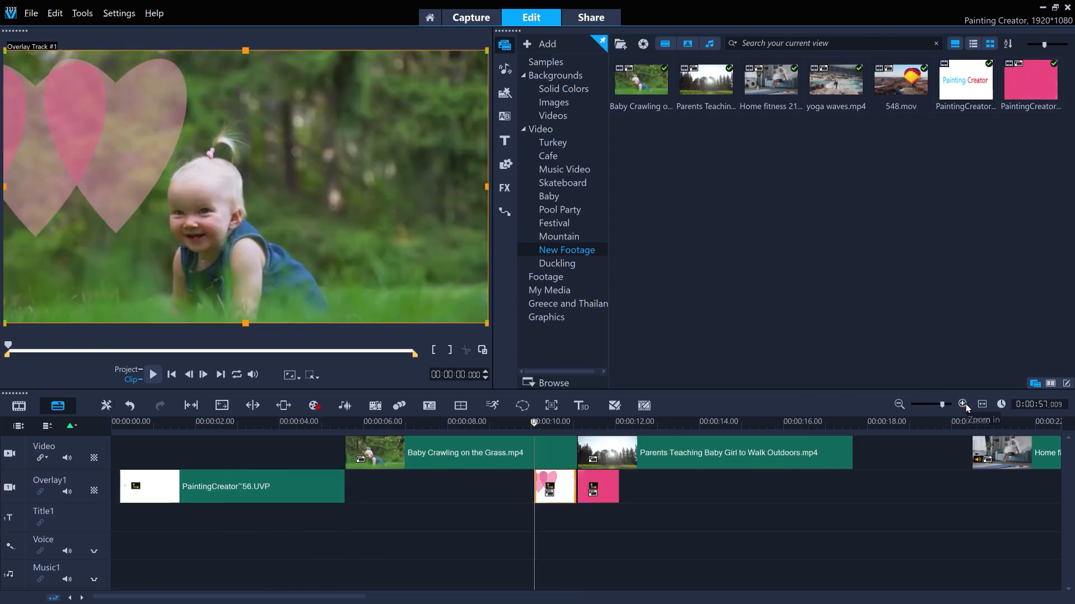
pyautogui.click(963, 404)
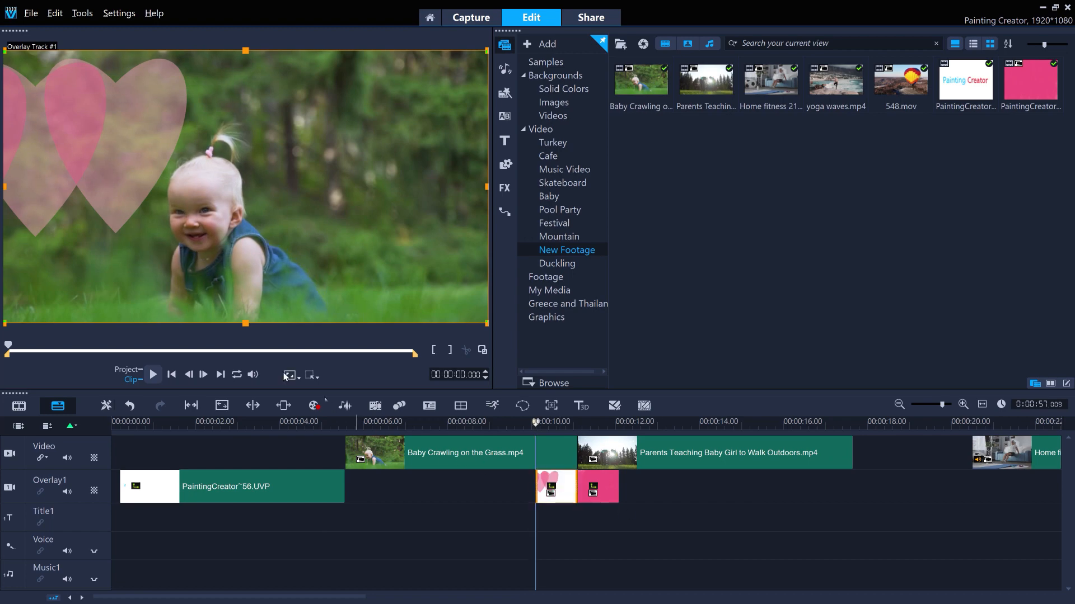
pyautogui.moveTo(154, 374)
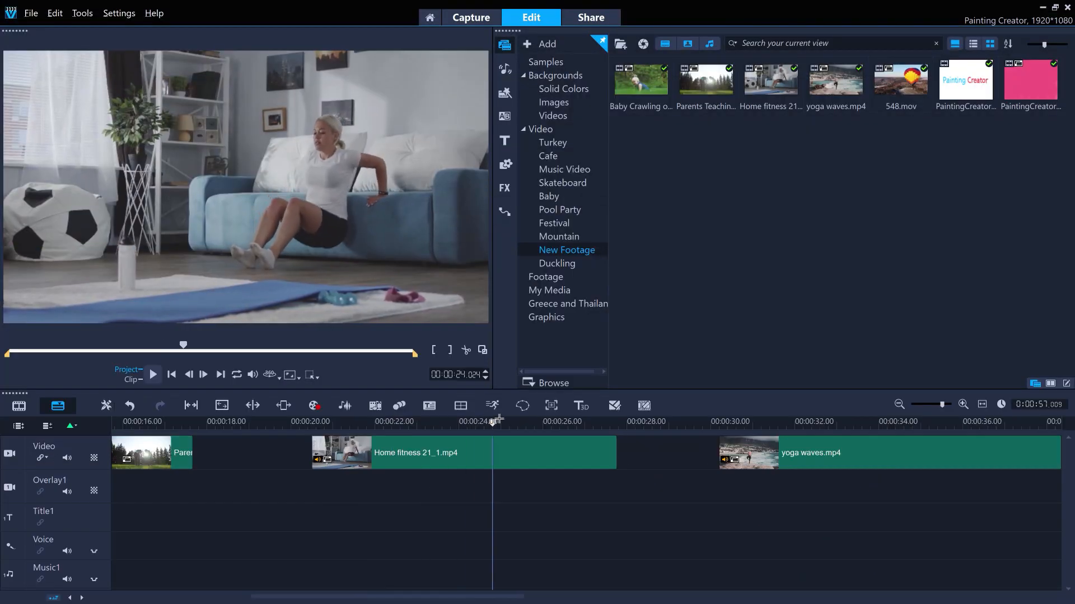
# Scrub into the Home fitness clip and pick the Pencil brush at opacity 100.
pyautogui.moveTo(493, 422); pyautogui.dragTo(613, 422)
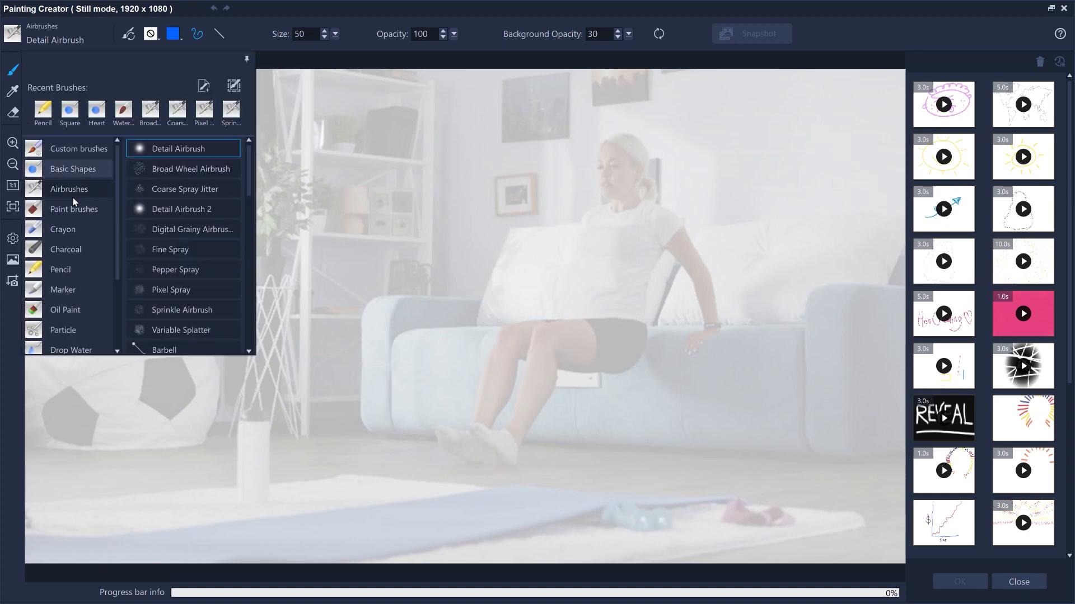
pyautogui.click(61, 269)
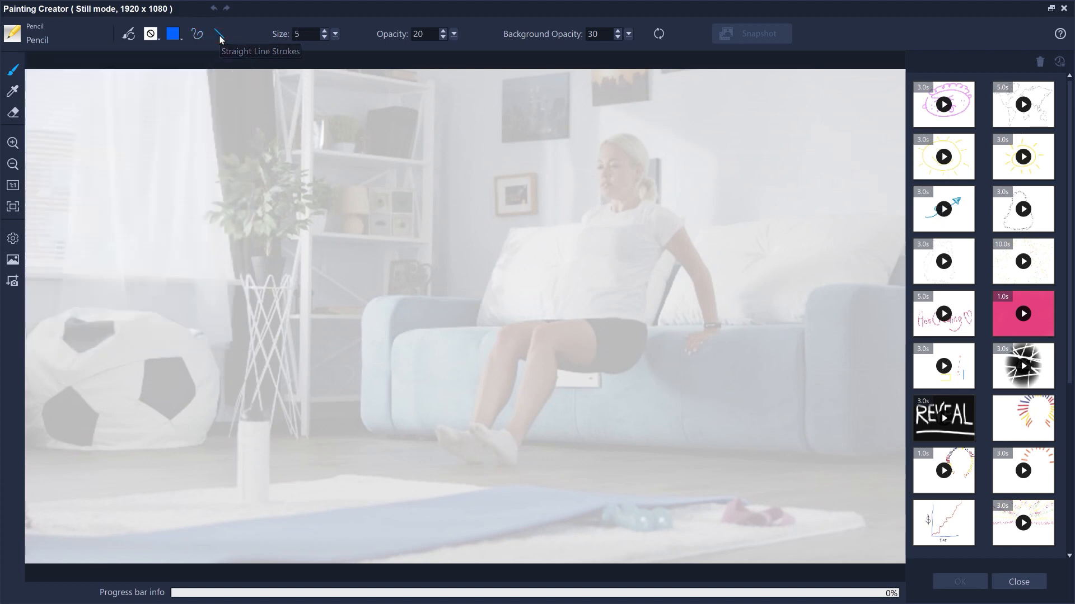
pyautogui.write('100')
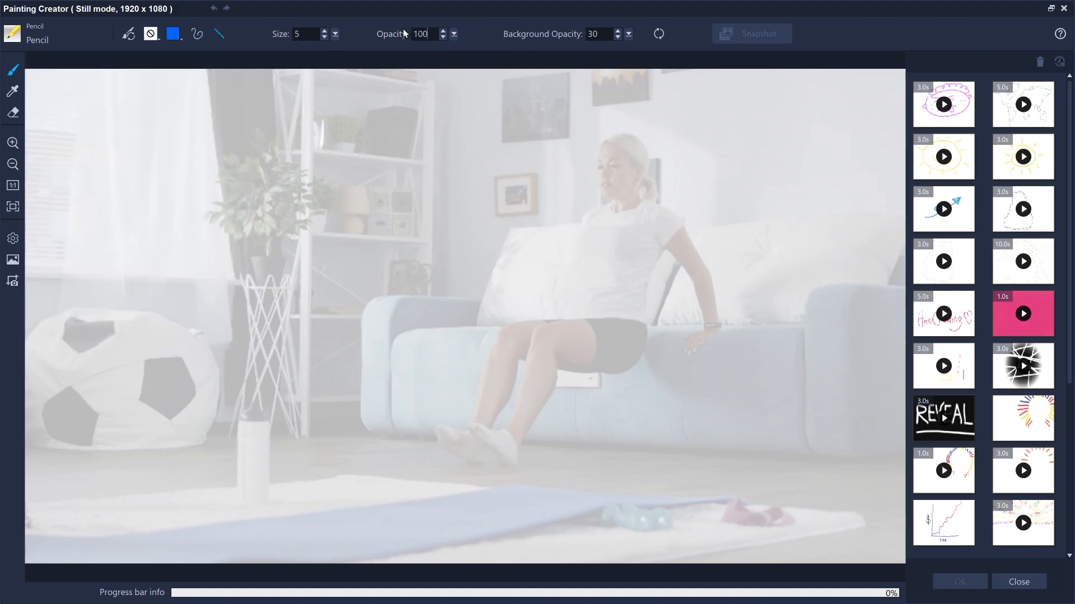
# Draw a blue box around the woman's feet and a pink downward arrow beside her legs.
pyautogui.moveTo(404, 399); pyautogui.dragTo(405, 480)
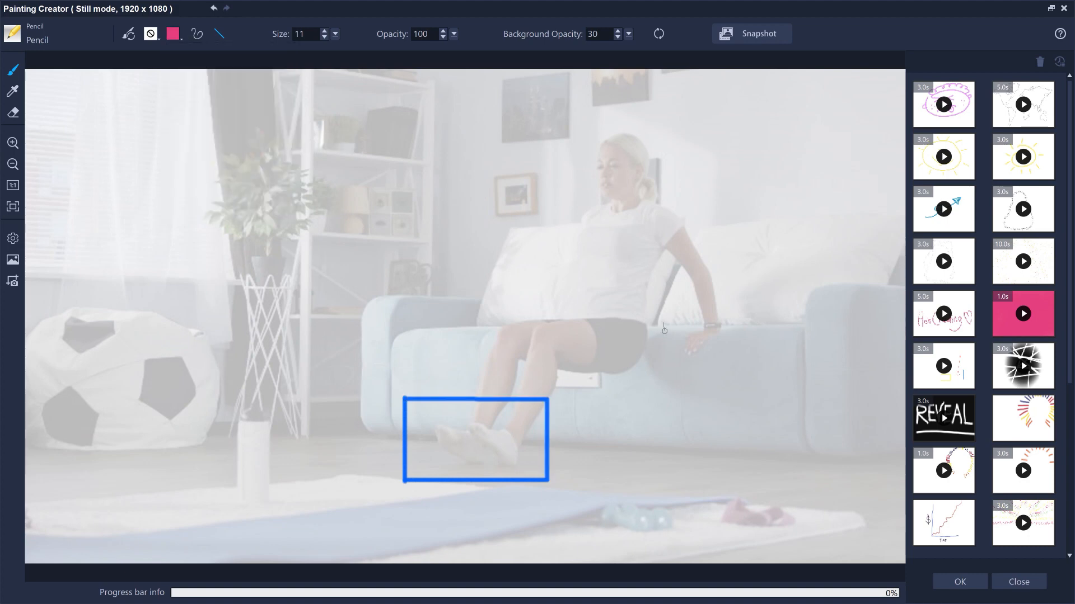
pyautogui.moveTo(663, 325); pyautogui.dragTo(663, 439)
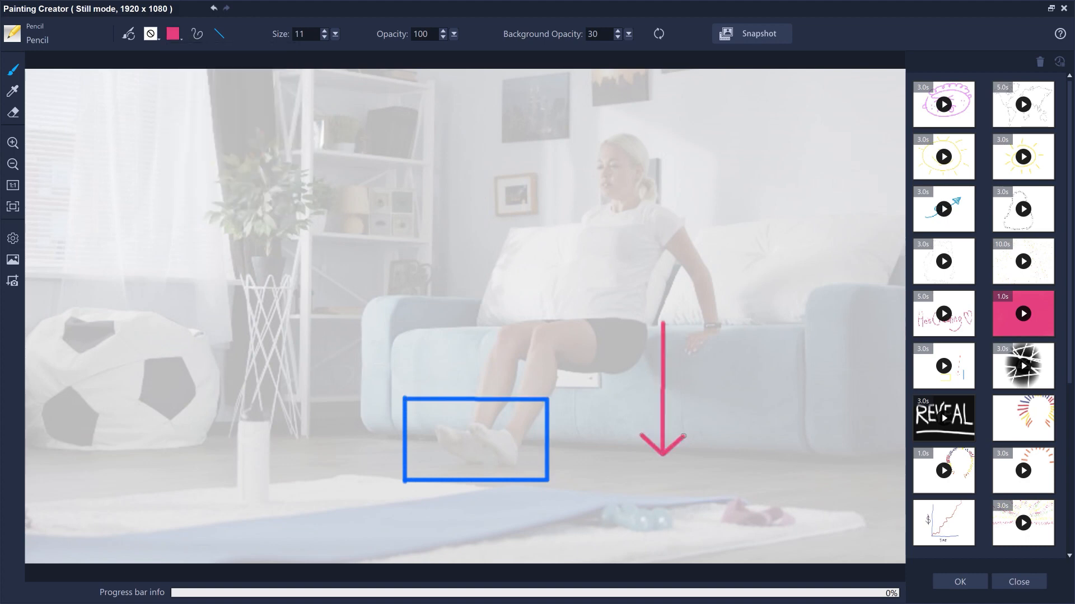
pyautogui.moveTo(749, 41)
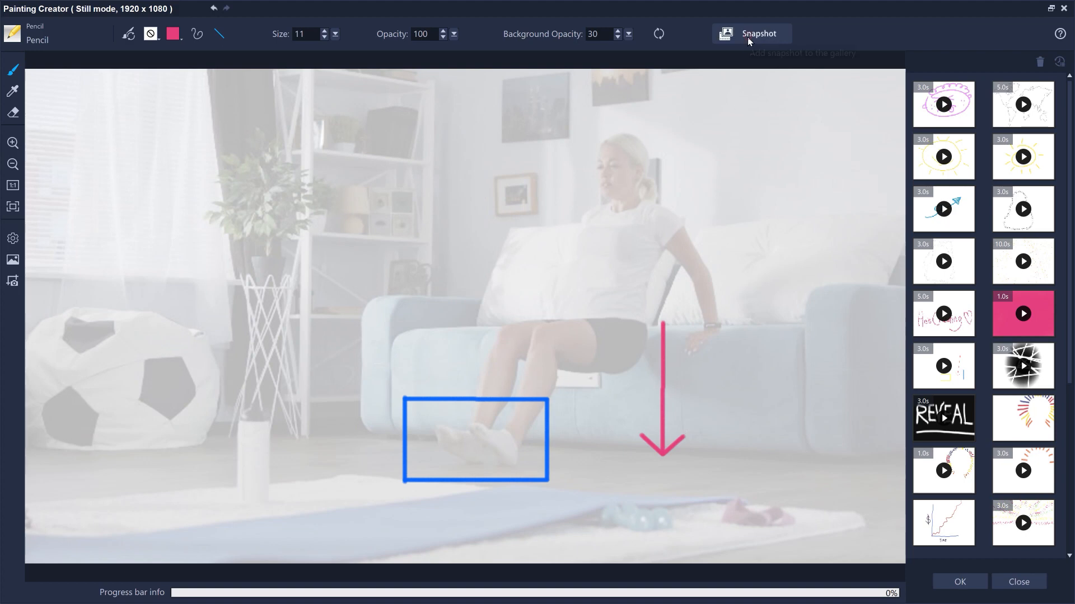
pyautogui.scroll(-3)
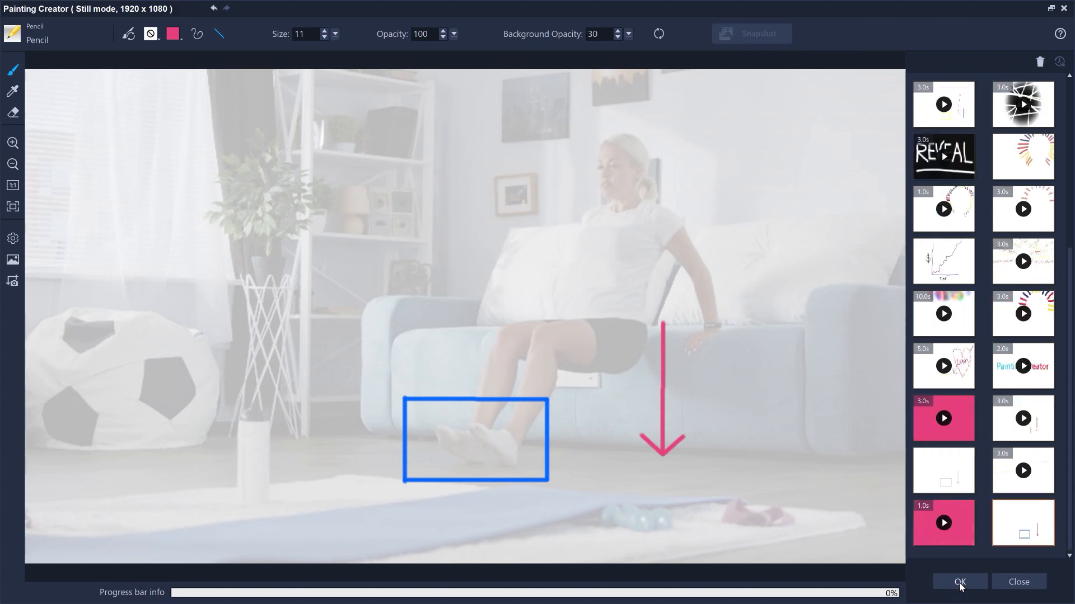
# Drop the box-and-arrow PNG onto Overlay1 beneath Home fitness 21_1.mp4.
pyautogui.click(959, 582)
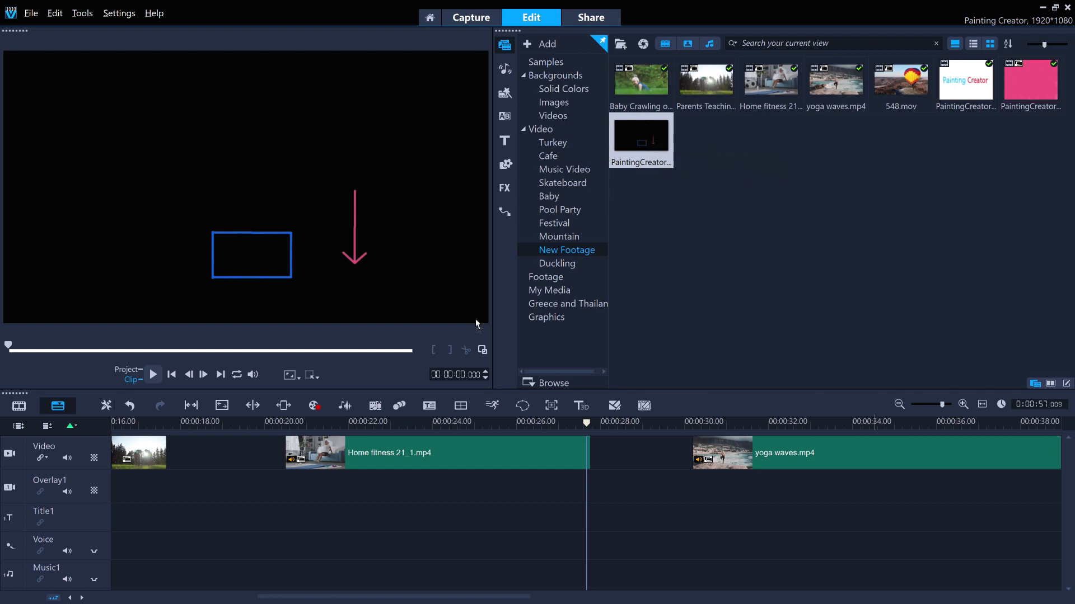
pyautogui.moveTo(640, 139); pyautogui.dragTo(346, 487)
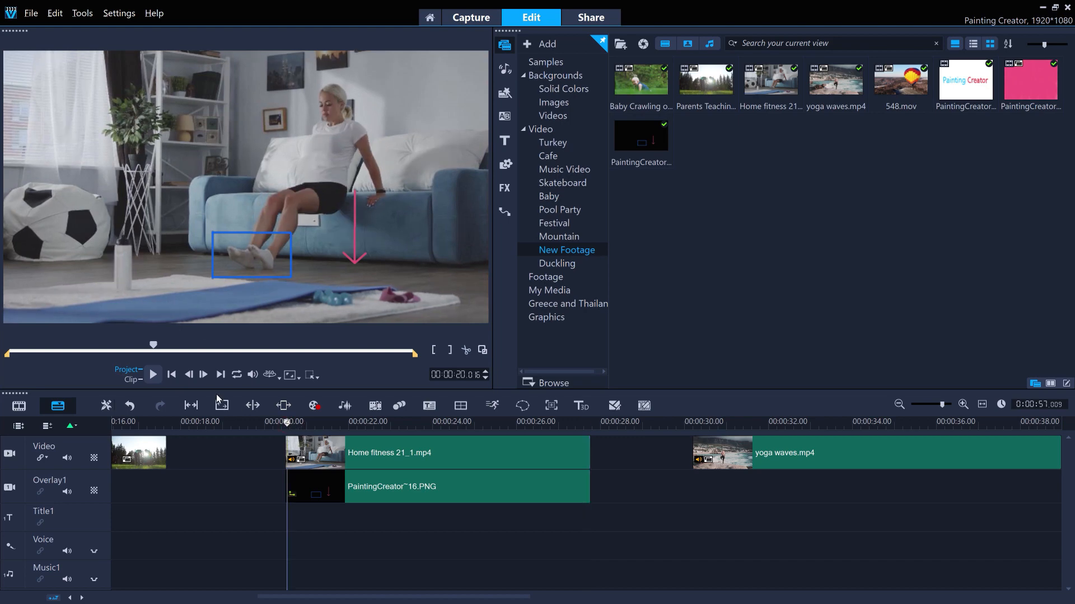
pyautogui.click(153, 374)
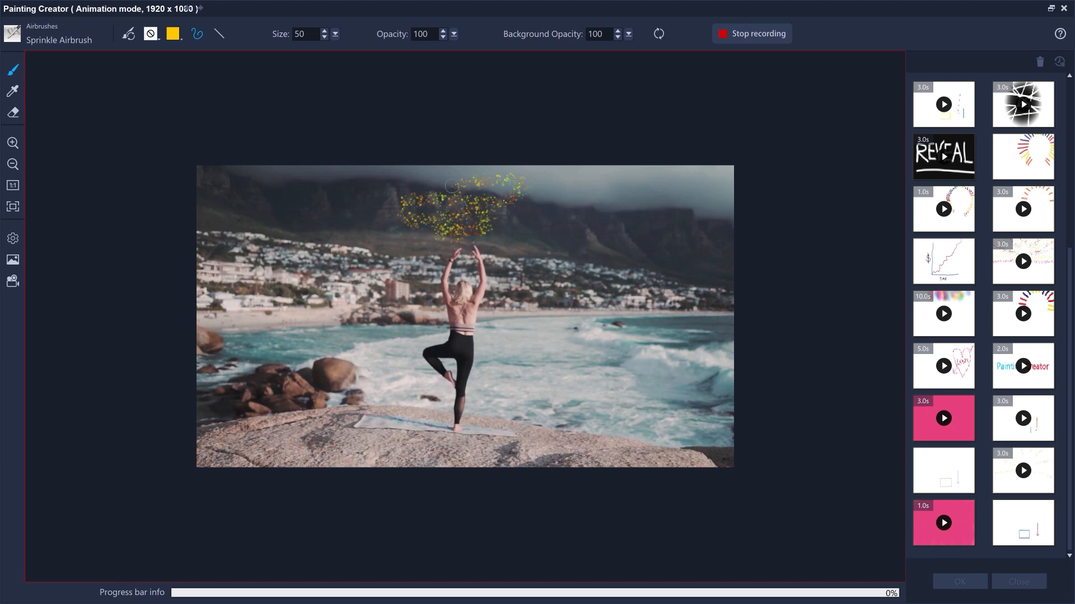
# Stop recording the yoga sparkle strokes, then the balloon ray strokes, as two animations.
pyautogui.click(752, 32)
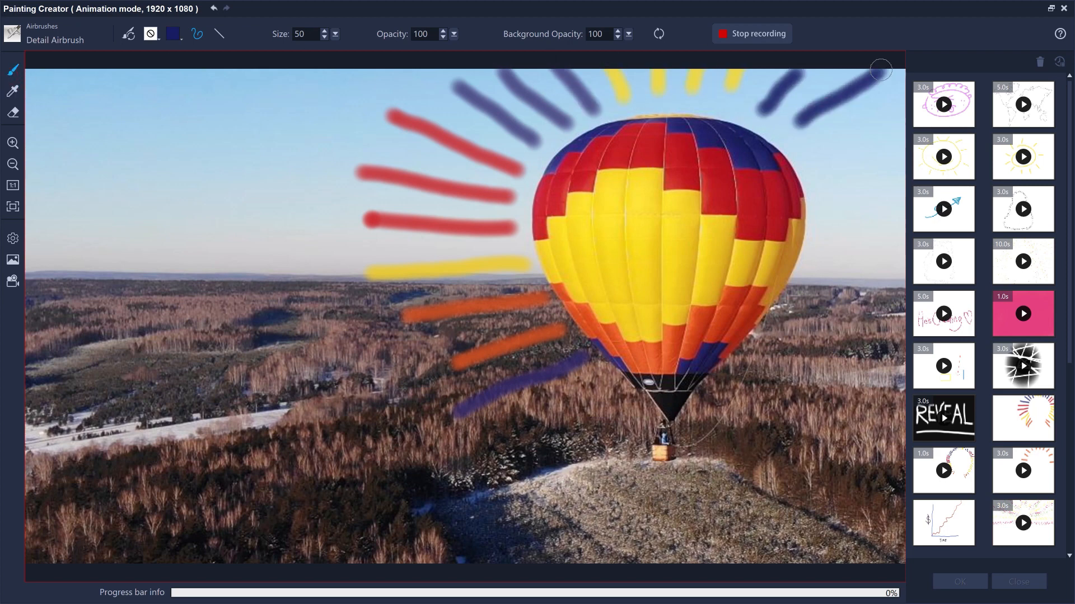
pyautogui.click(172, 34)
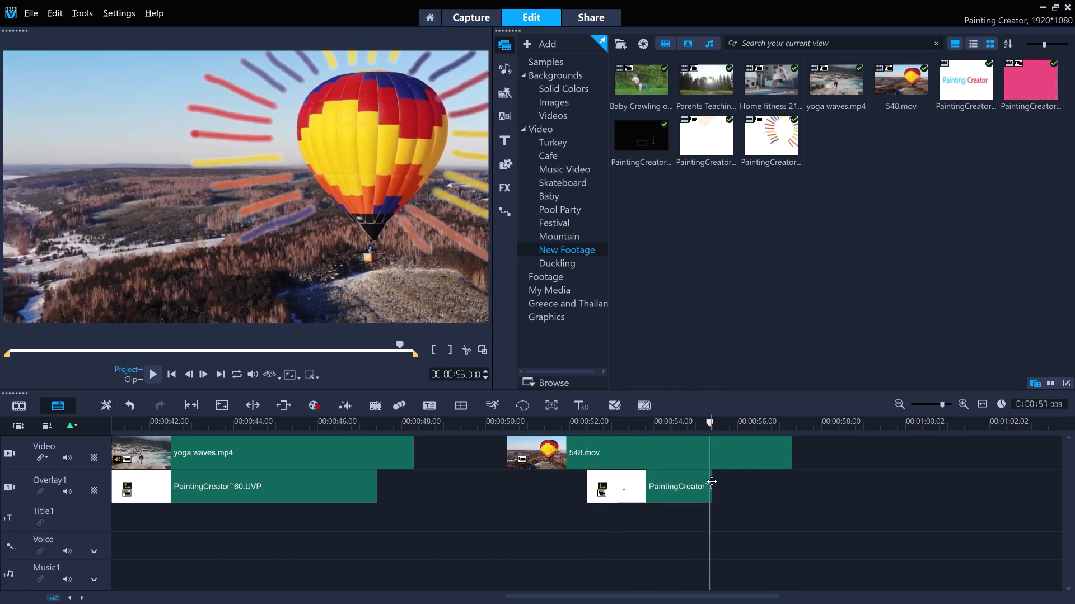
# Adjust the balloon rays overlay clip via its right-click Motion options.
pyautogui.rightClick(678, 487)
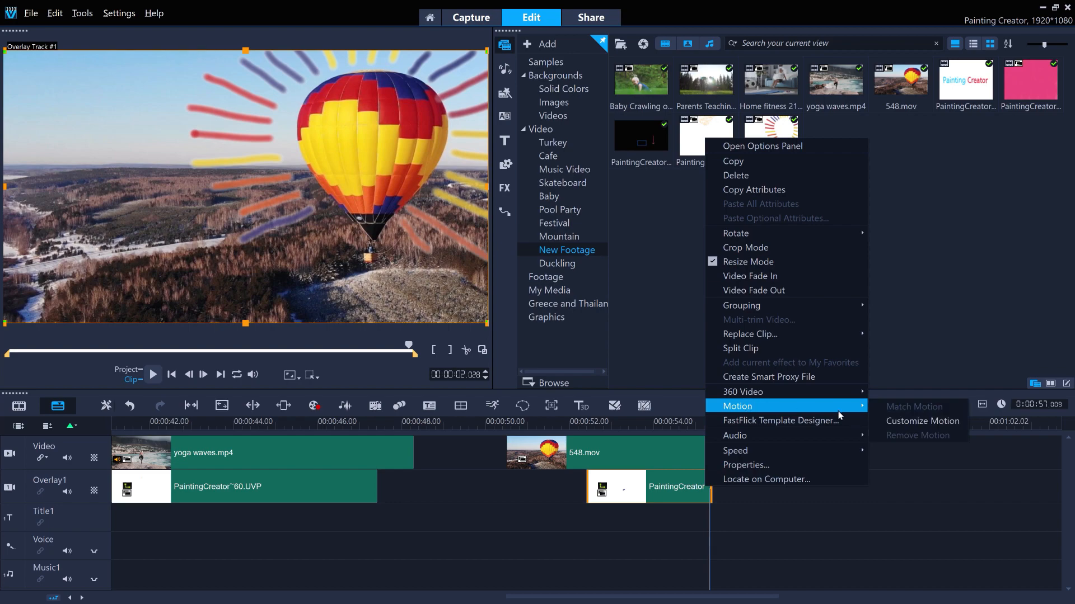
pyautogui.click(922, 420)
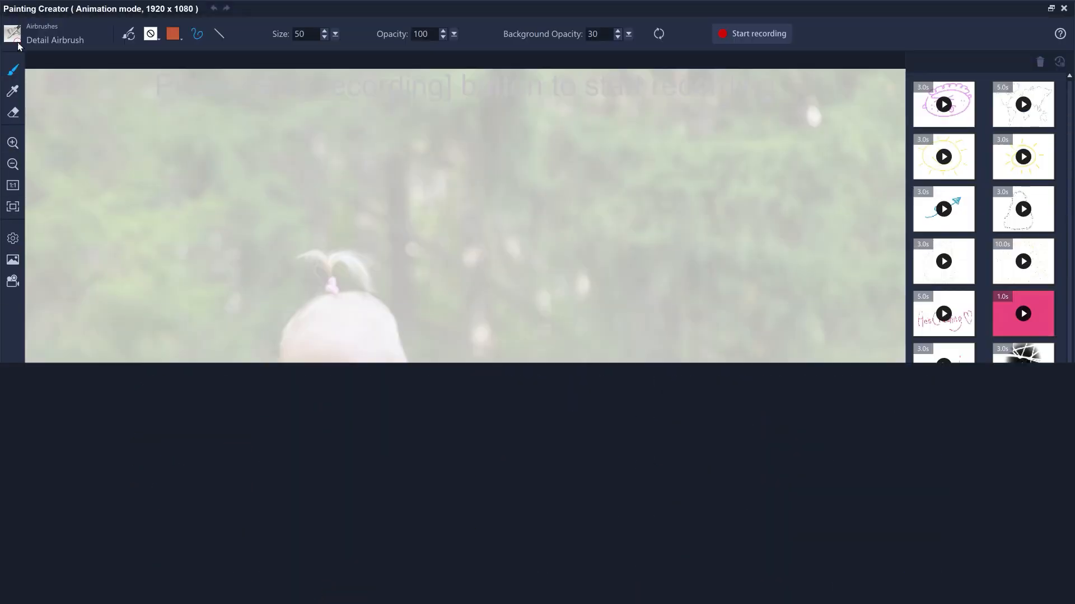
# Stamp a square with triangles rotated 90/180/270 around it from the brush library.
pyautogui.click(11, 35)
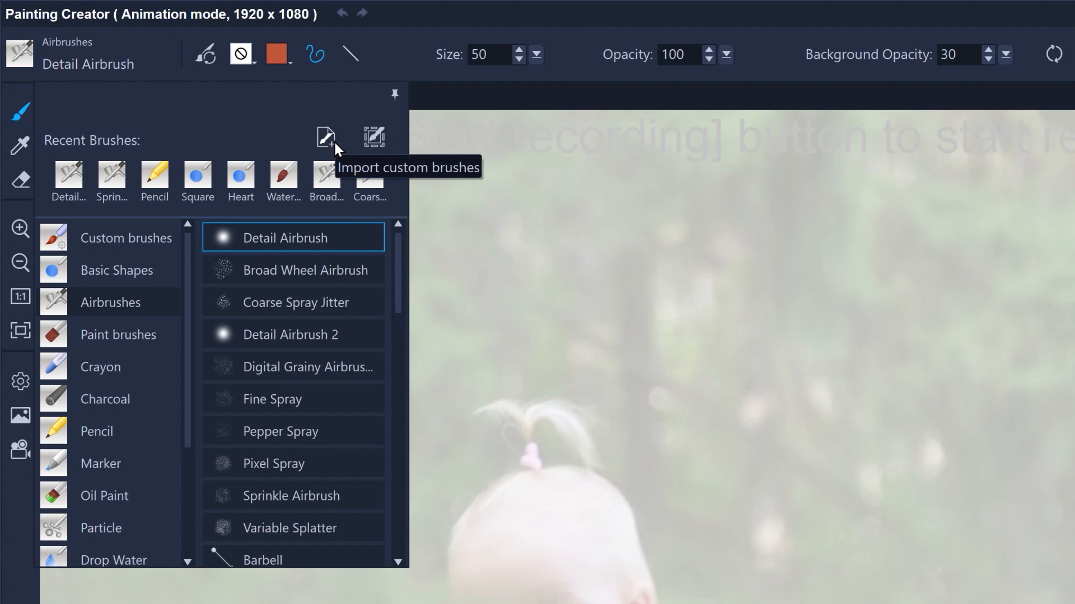
pyautogui.moveTo(374, 137)
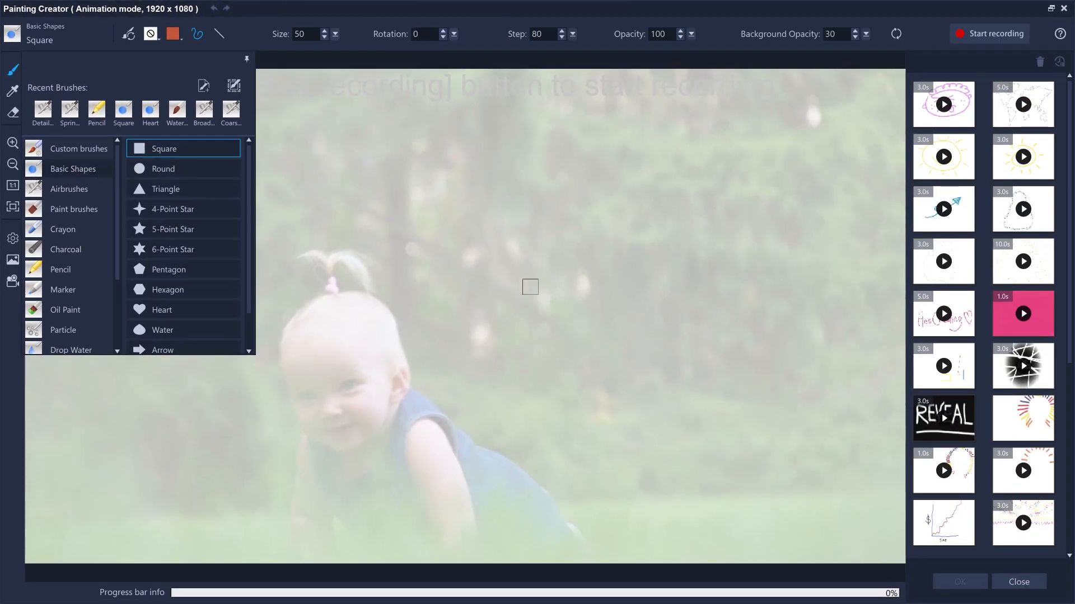
pyautogui.click(165, 189)
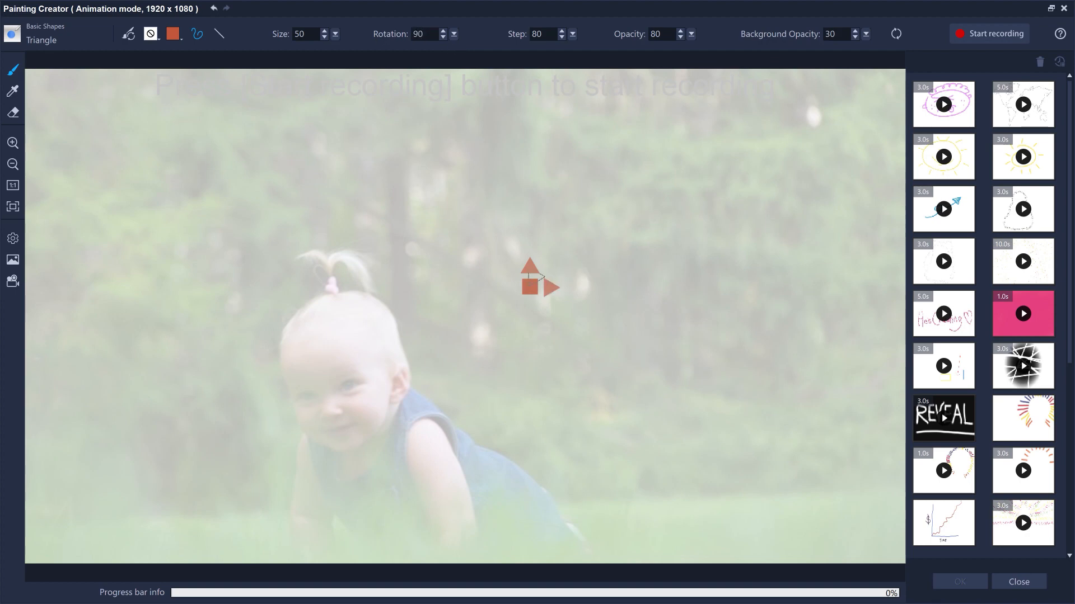
pyautogui.click(443, 31)
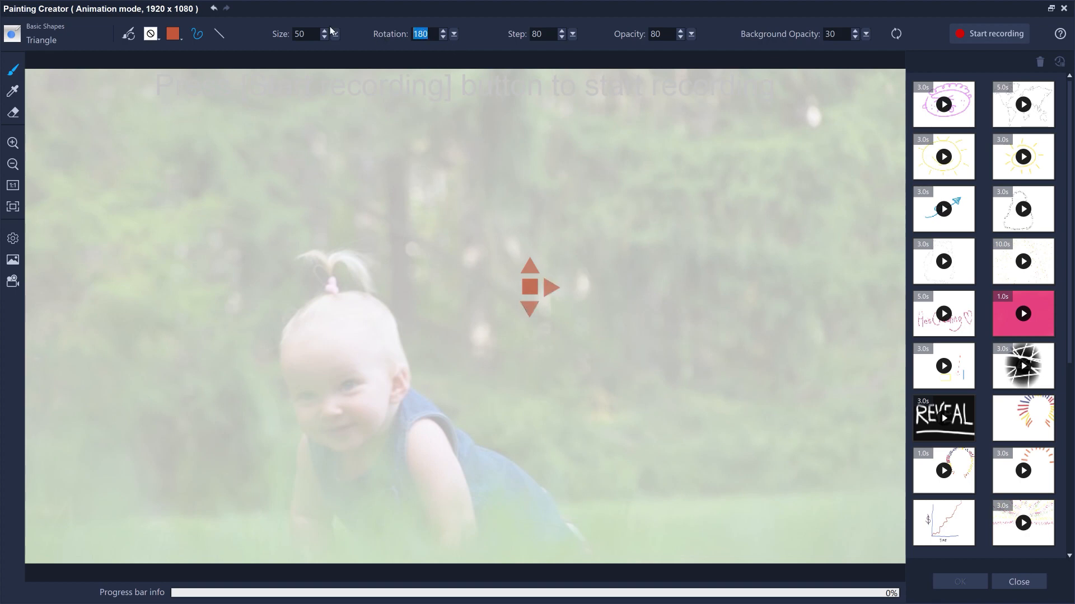
pyautogui.click(443, 31)
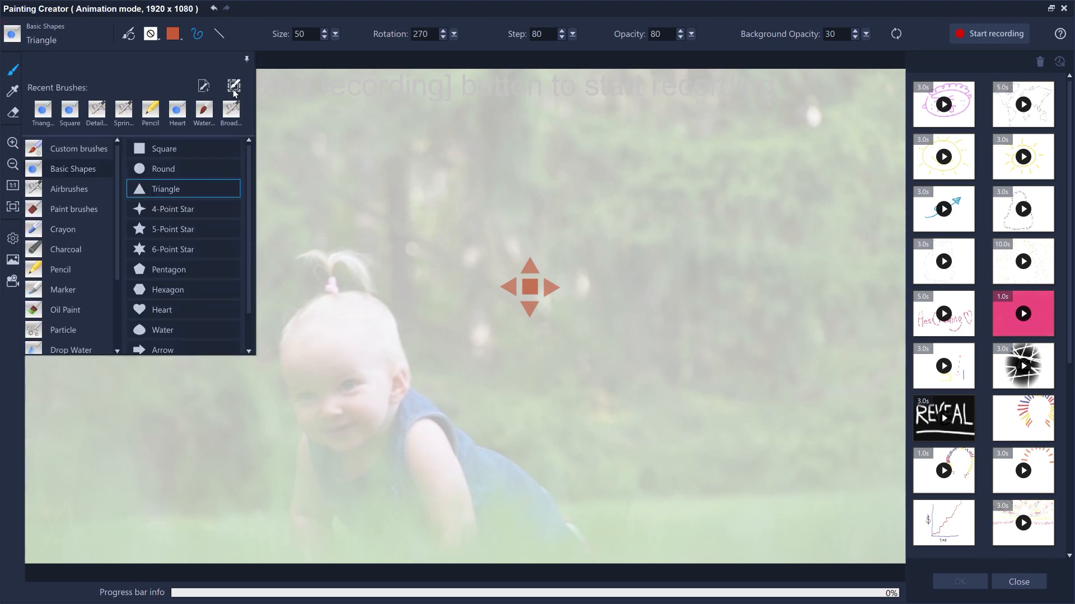
# Create a custom brush tip from the painted shape and name it Target.
pyautogui.click(233, 86)
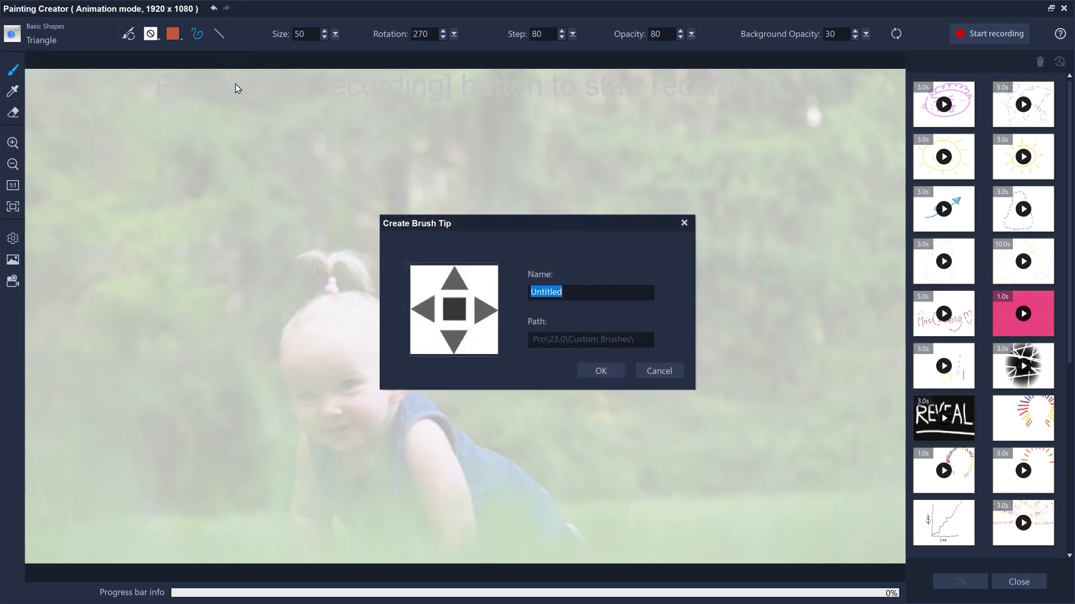
pyautogui.write('Target')
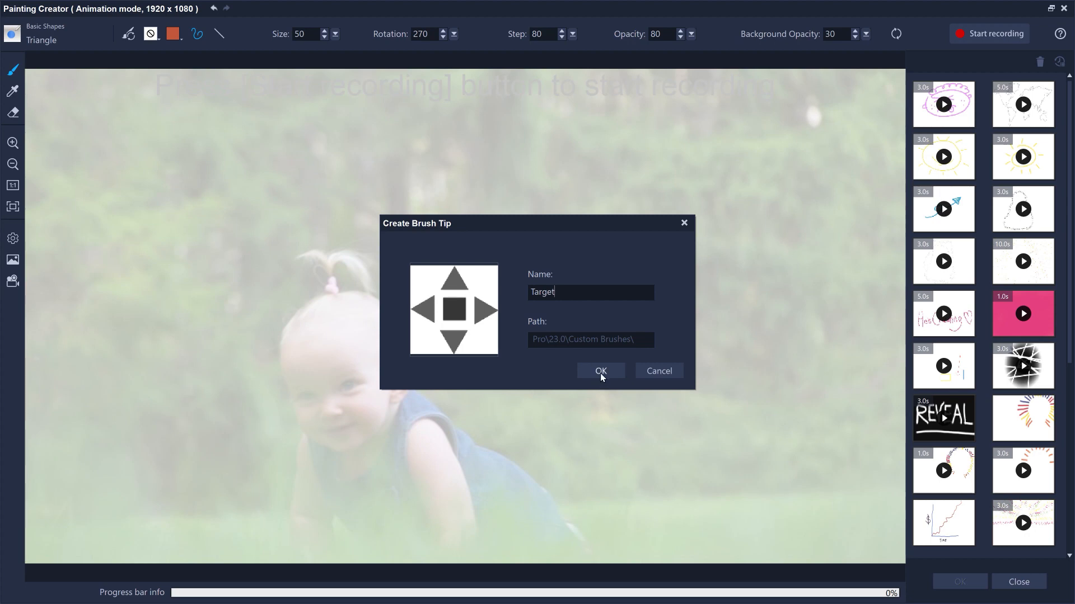